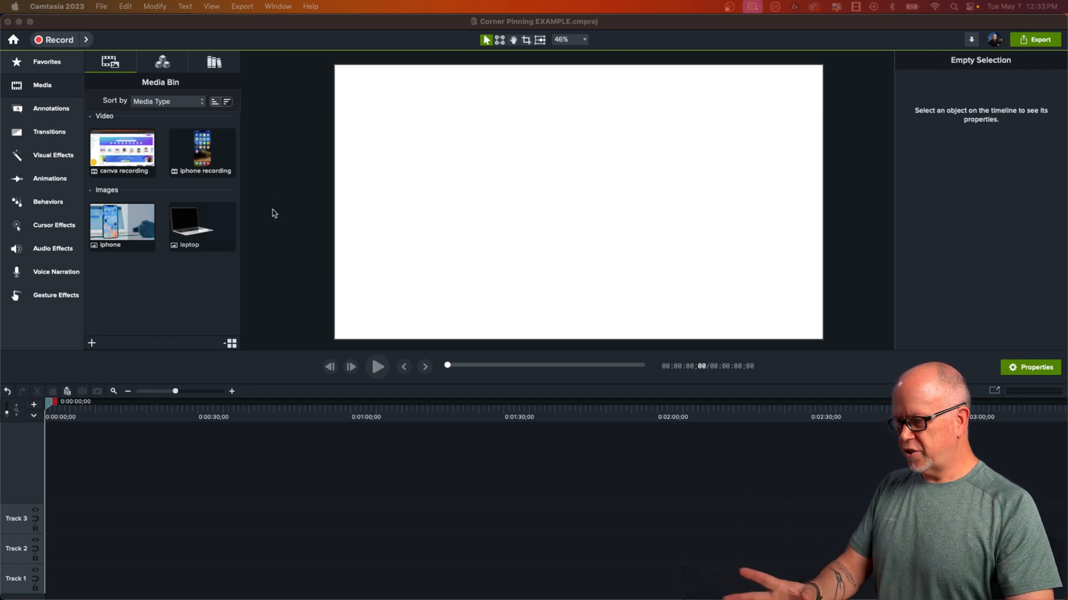
pyautogui.moveTo(209, 270)
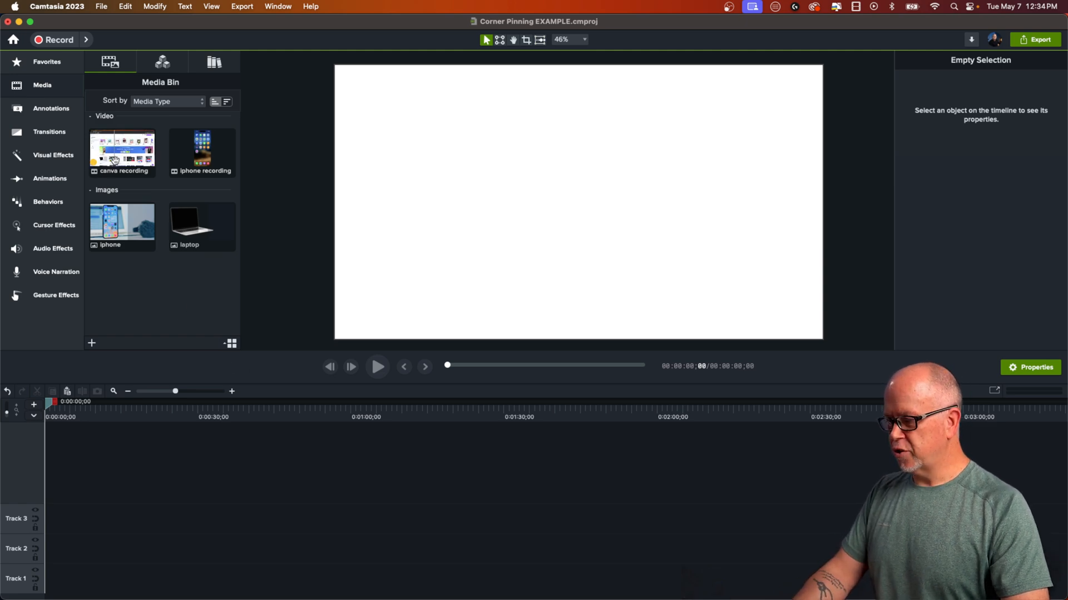
pyautogui.moveTo(183, 225)
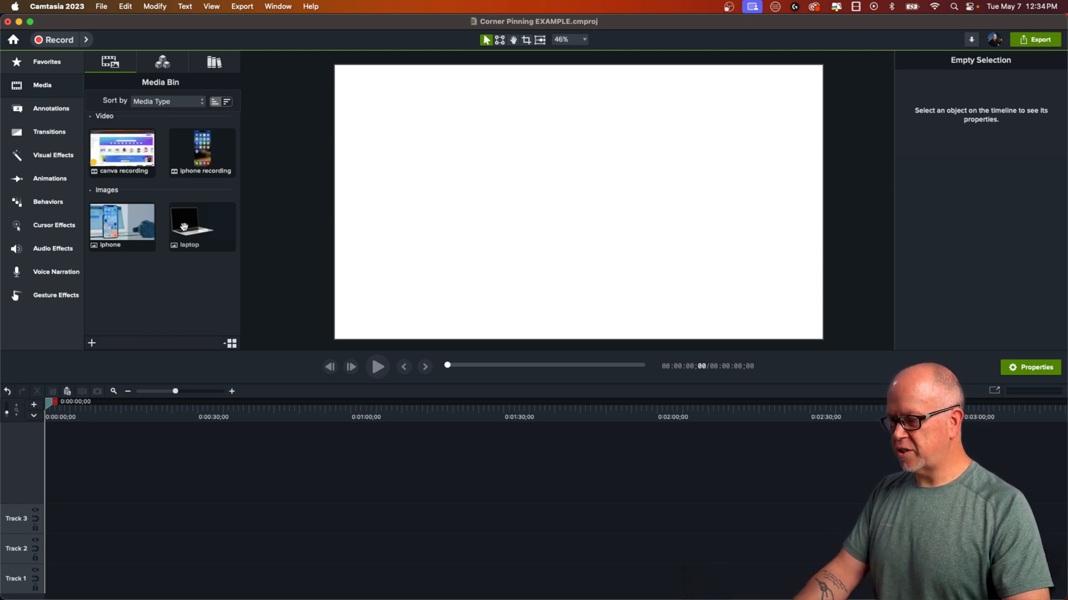
# Step: Drag the laptop image from the Media Bin onto Track 1 of the timeline
pyautogui.moveTo(201, 224); pyautogui.dragTo(187, 488)
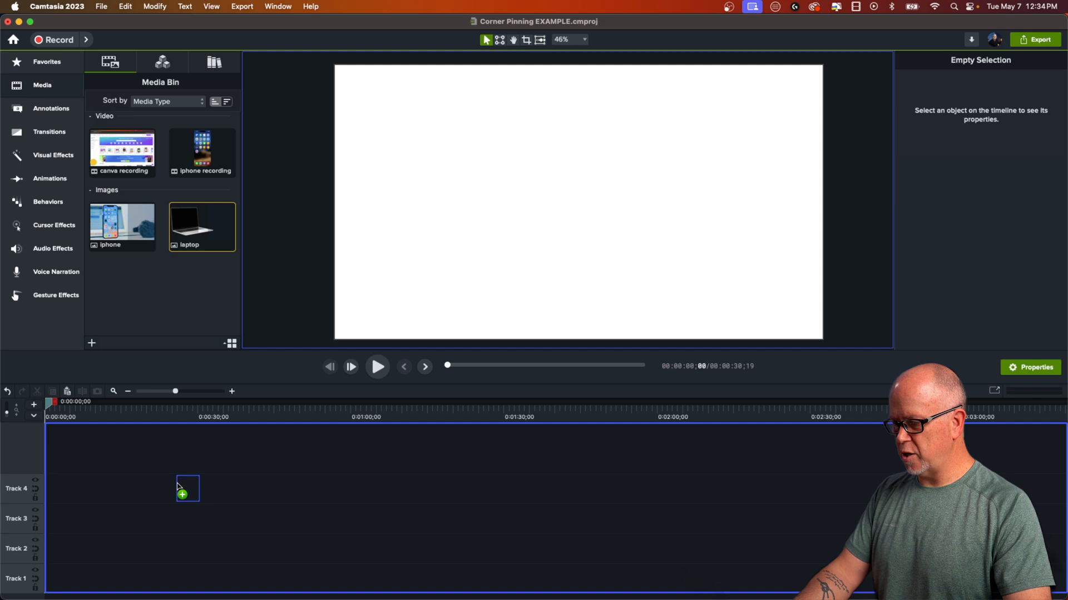
pyautogui.moveTo(180, 487); pyautogui.dragTo(51, 577)
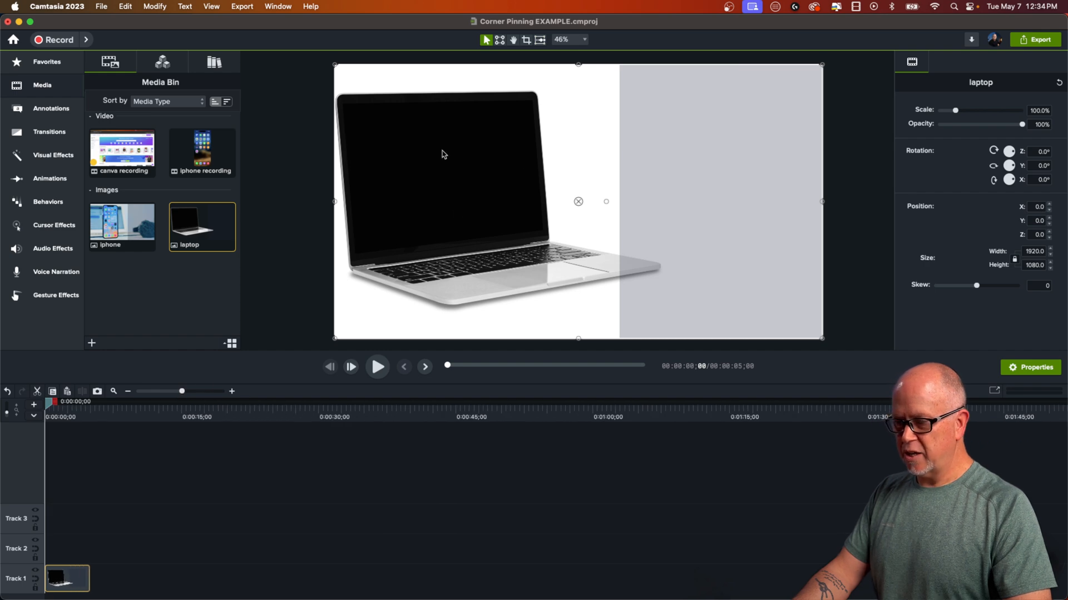
pyautogui.moveTo(629, 94)
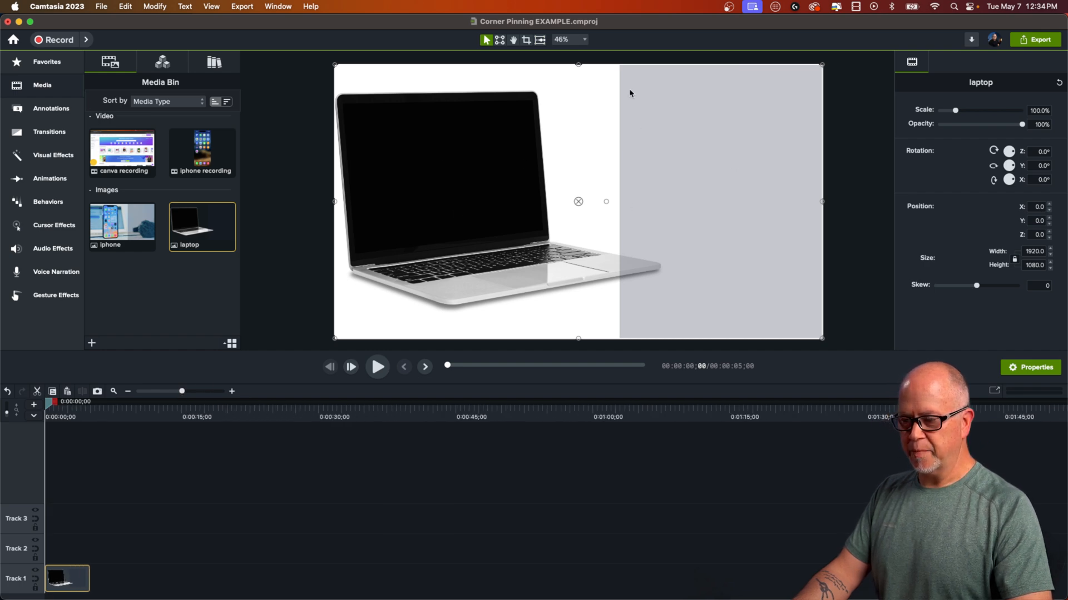
pyautogui.moveTo(635, 93)
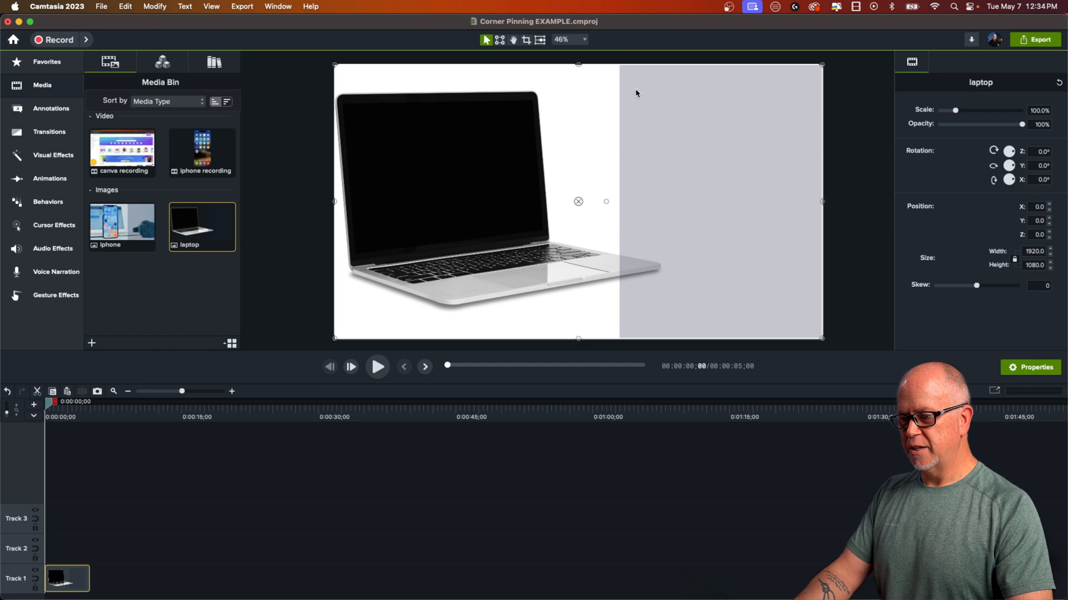
pyautogui.moveTo(733, 143)
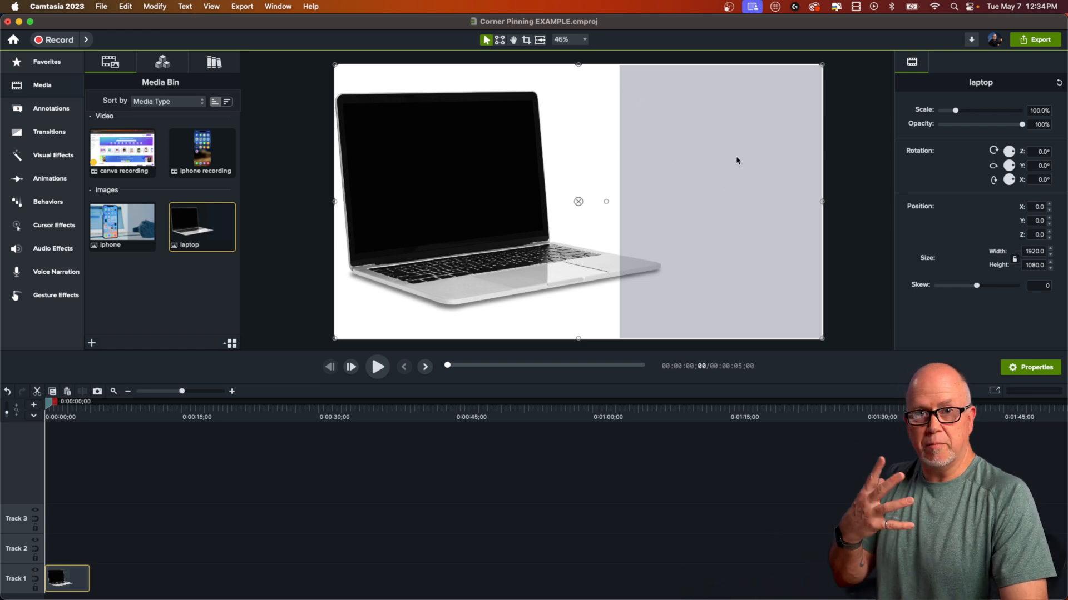
pyautogui.moveTo(621, 186)
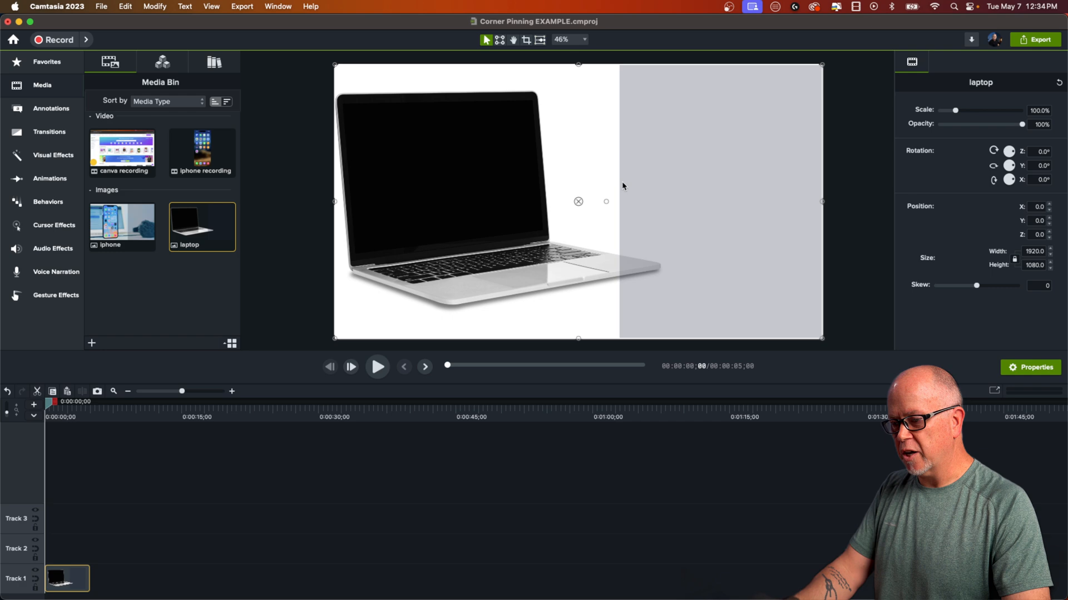
pyautogui.moveTo(69, 561)
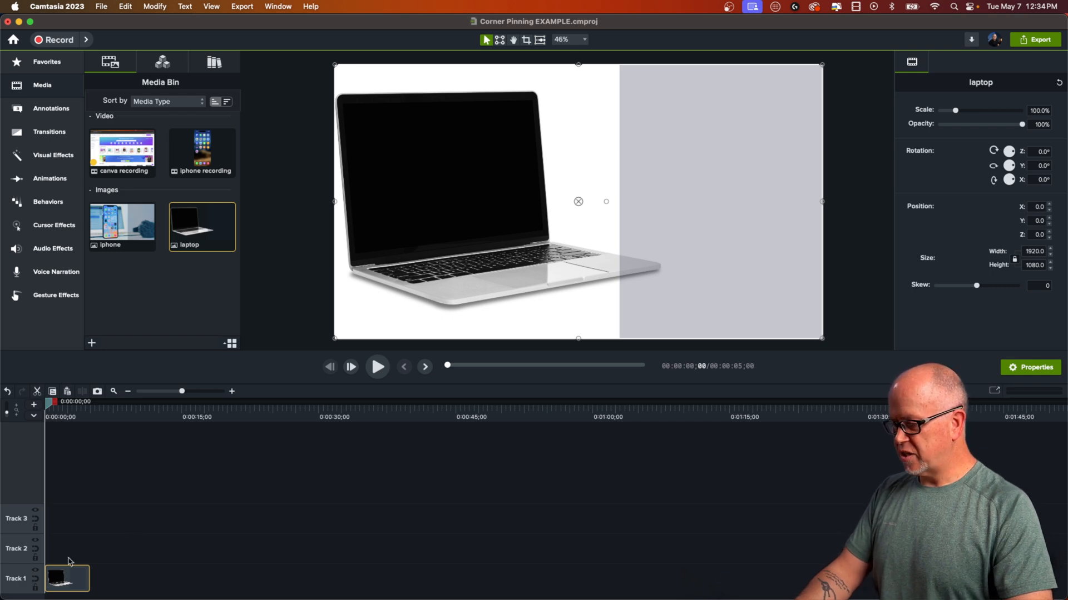
pyautogui.moveTo(130, 189)
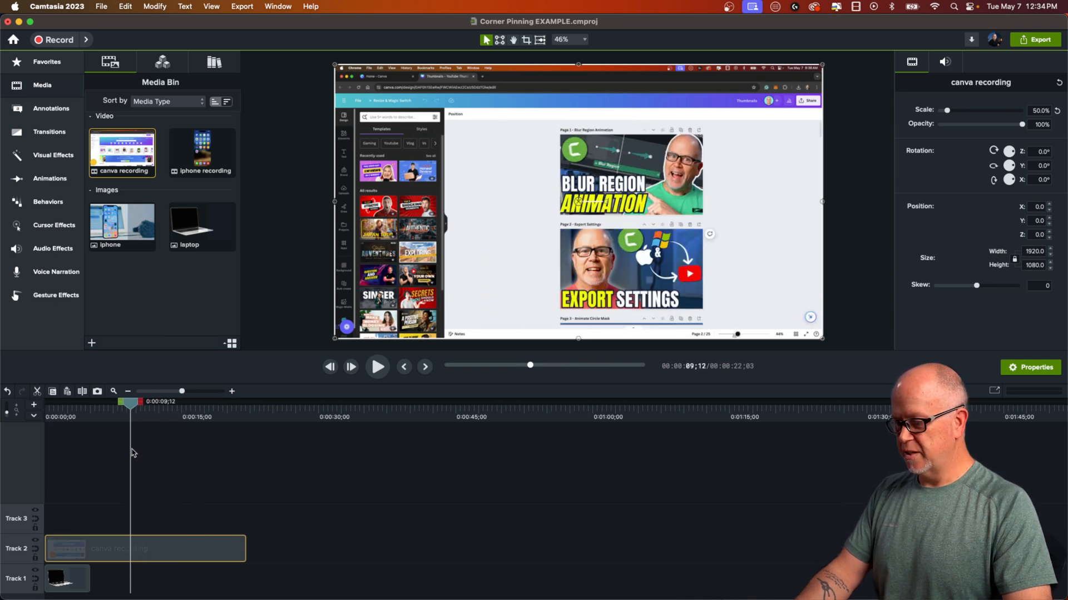
# Step: Stretch the laptop clip to the canva recording's length, then select the recording clip
pyautogui.click(66, 578)
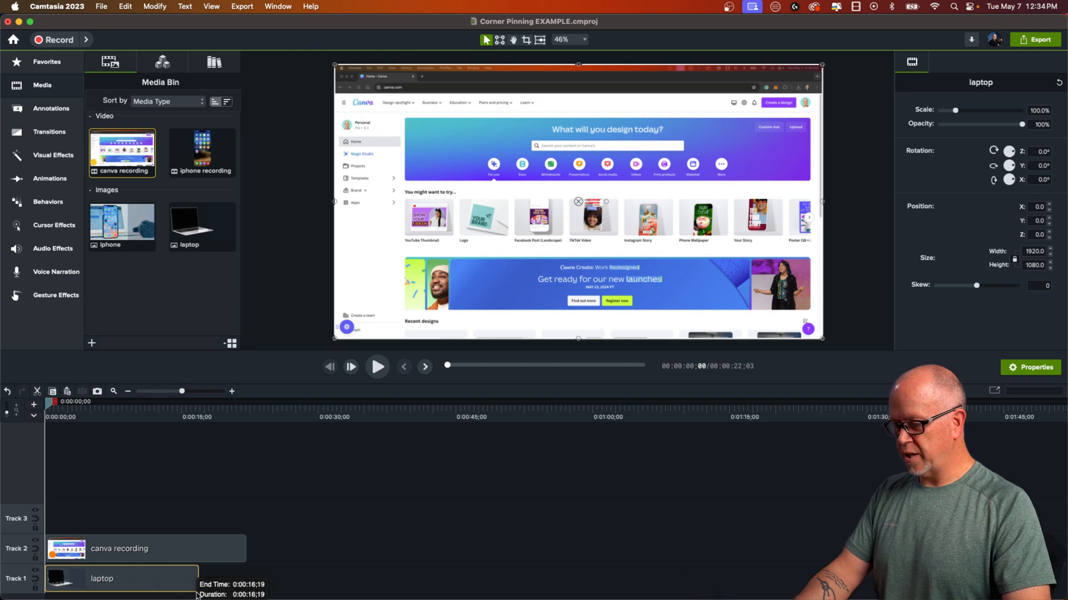
pyautogui.moveTo(197, 579); pyautogui.dragTo(245, 579)
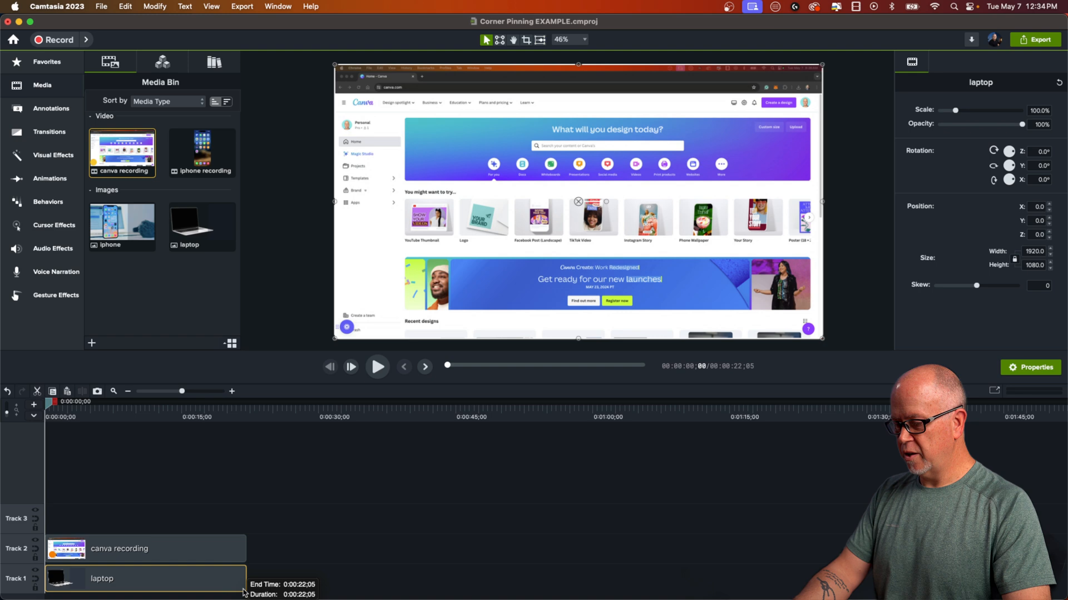
pyautogui.click(211, 6)
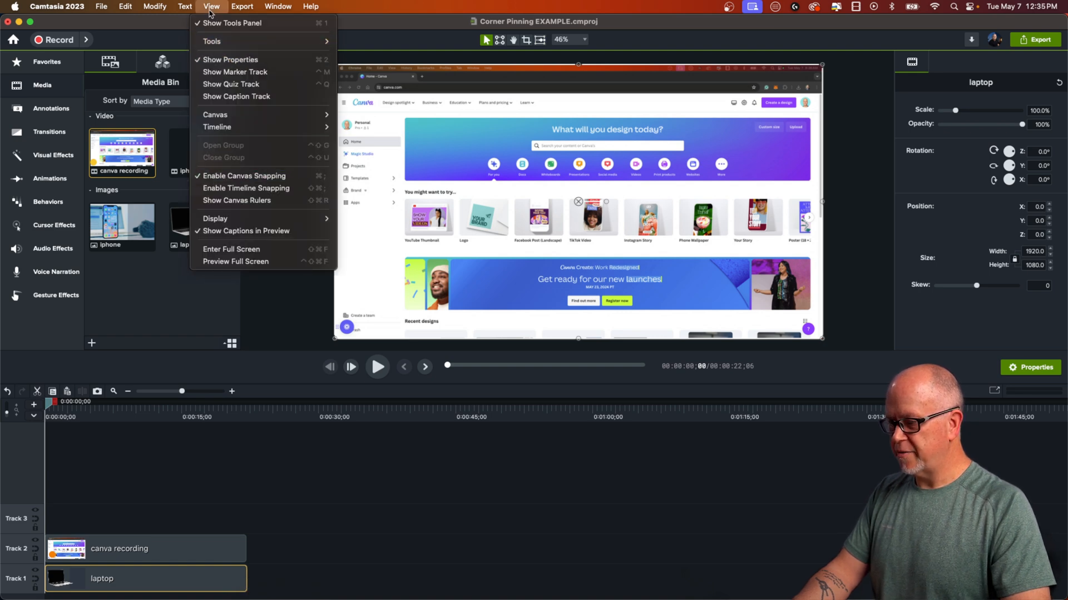
pyautogui.click(266, 468)
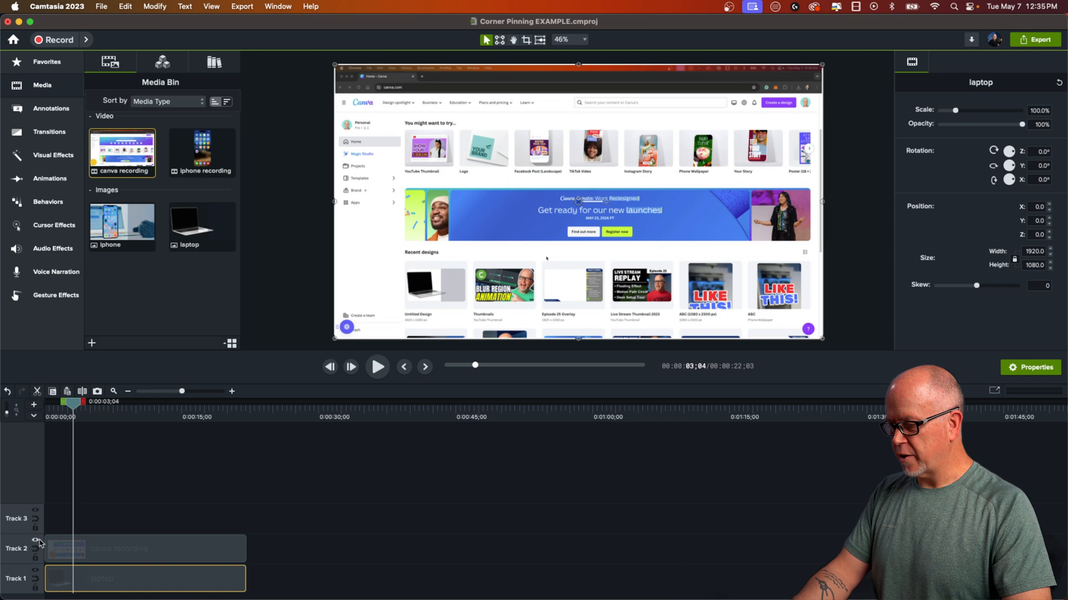
pyautogui.click(36, 541)
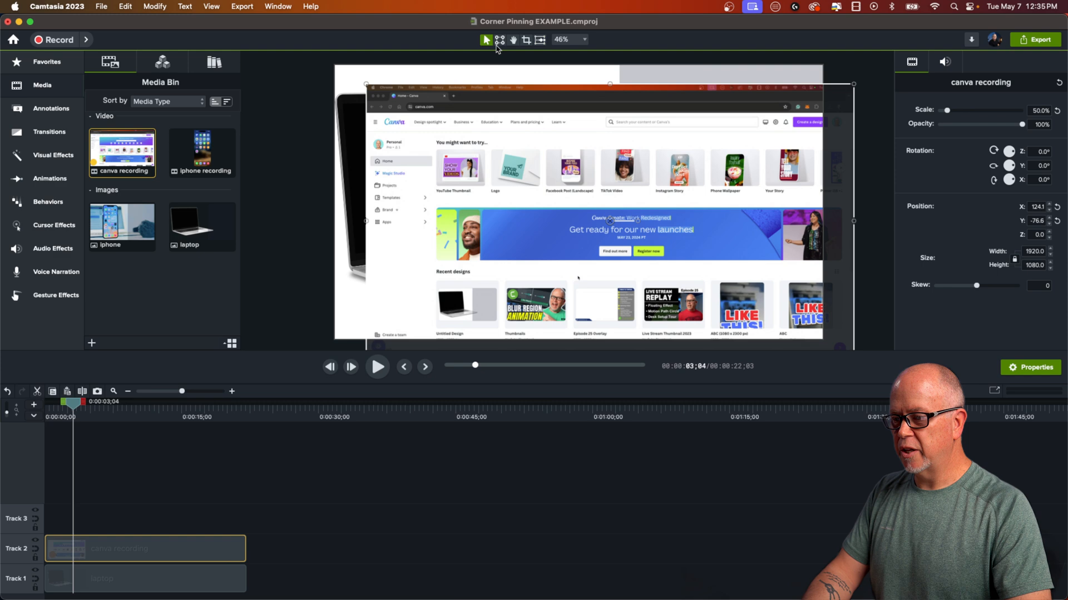
# Step: Corner-pin all four corners of the canva recording onto the laptop screen, then zoom in
pyautogui.click(499, 39)
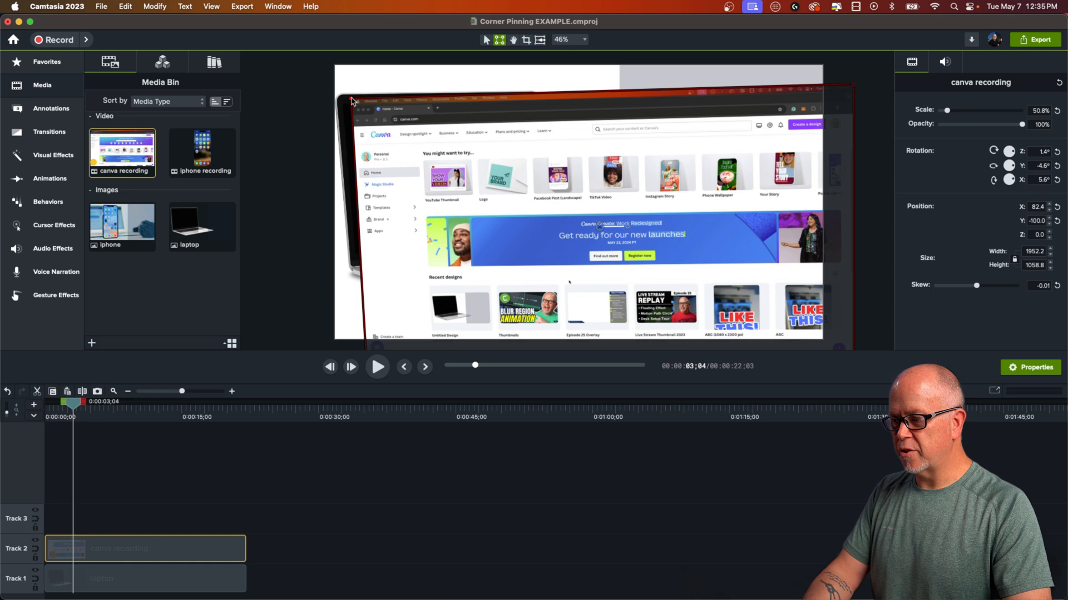
pyautogui.click(211, 6)
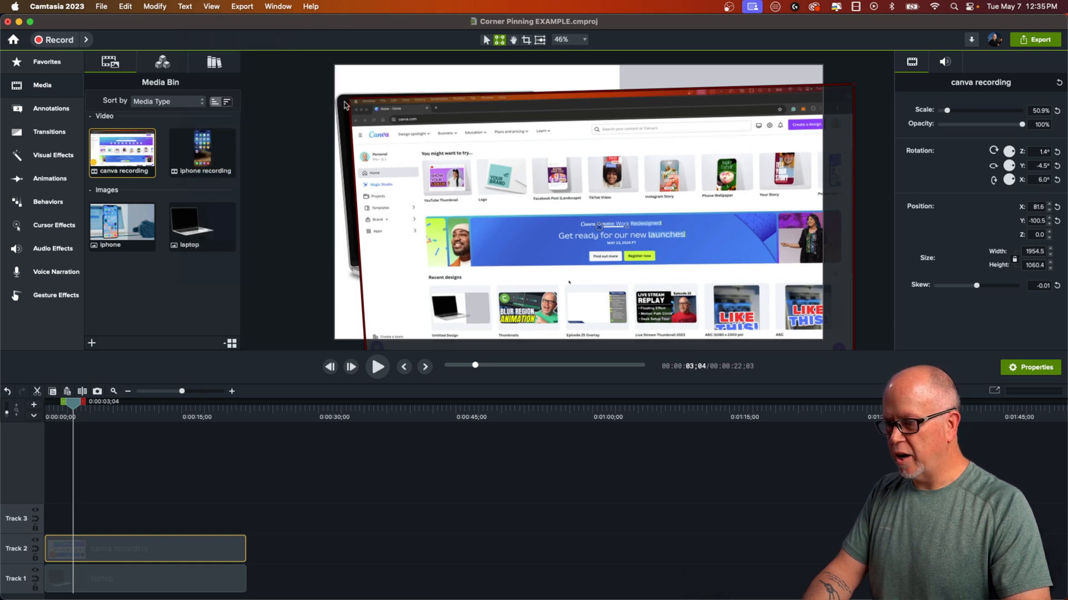
pyautogui.moveTo(343, 104); pyautogui.dragTo(340, 101)
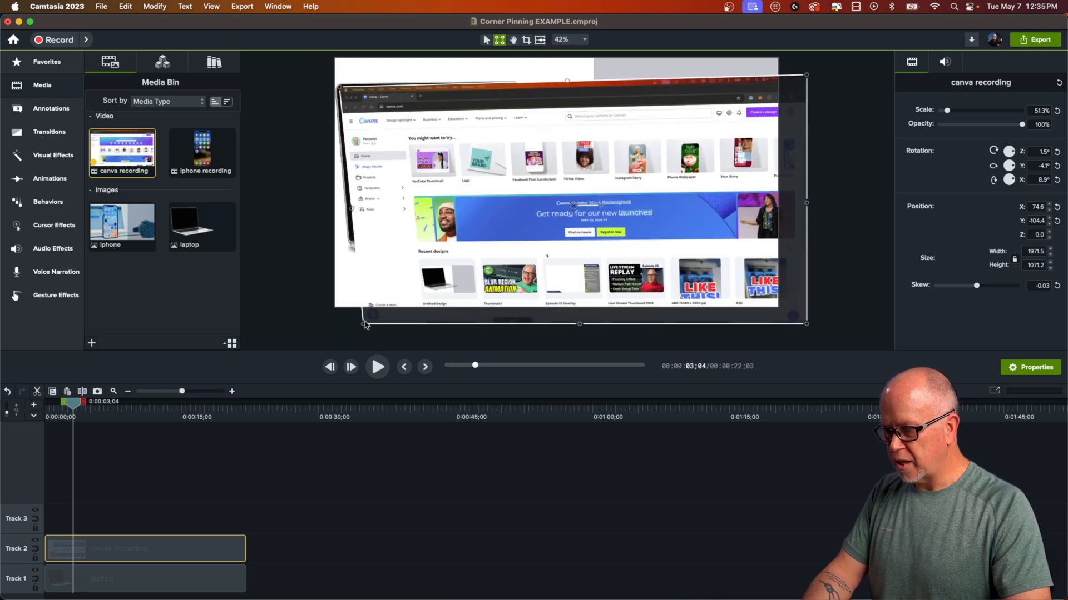
pyautogui.moveTo(366, 324); pyautogui.dragTo(350, 242)
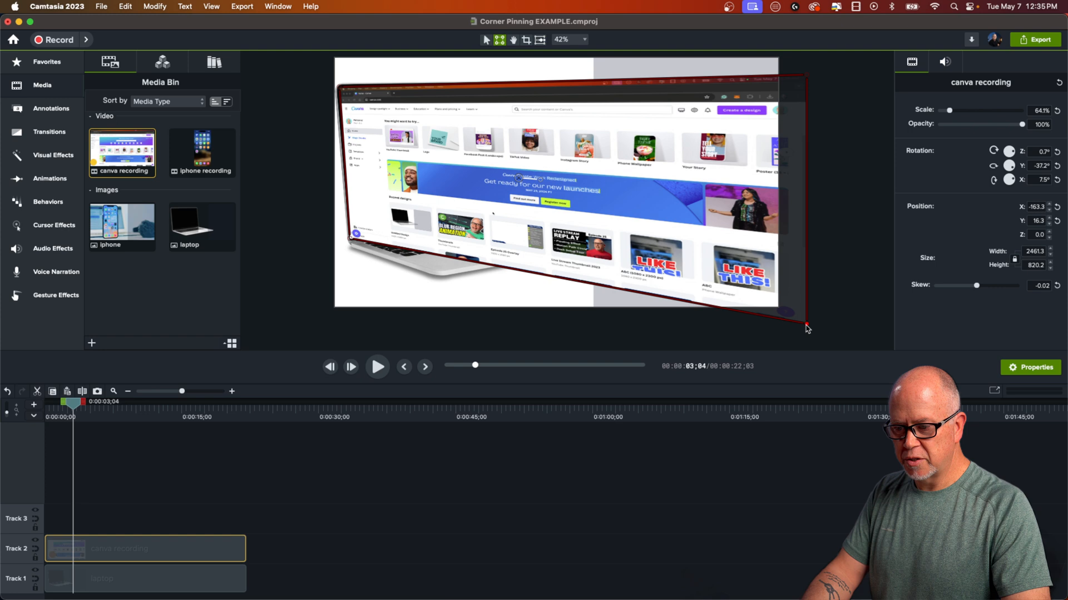
pyautogui.moveTo(806, 325); pyautogui.dragTo(526, 216)
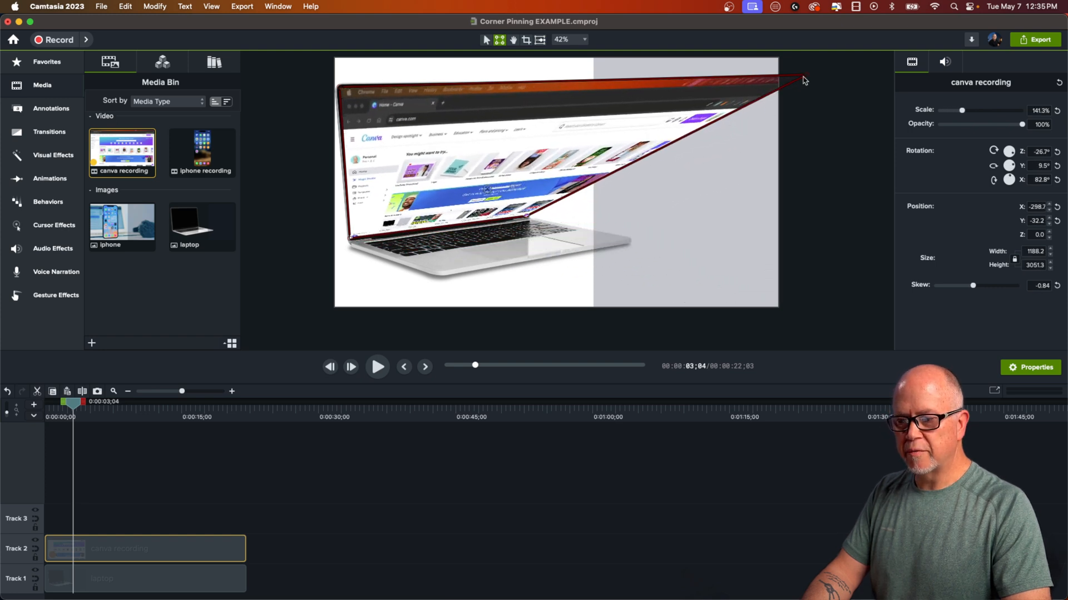
pyautogui.moveTo(804, 80); pyautogui.dragTo(516, 84)
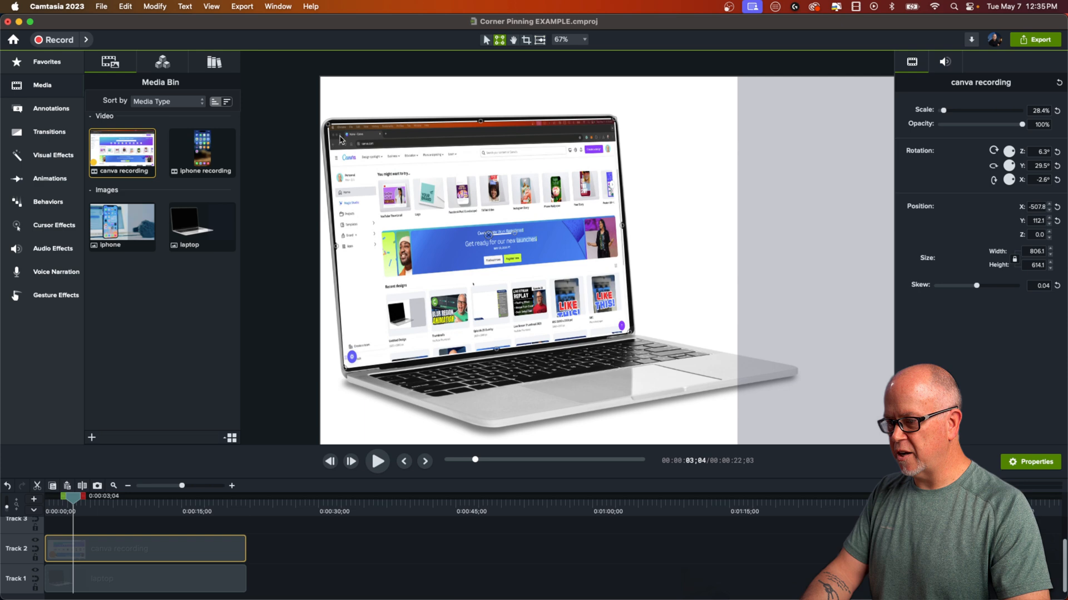
pyautogui.click(580, 40)
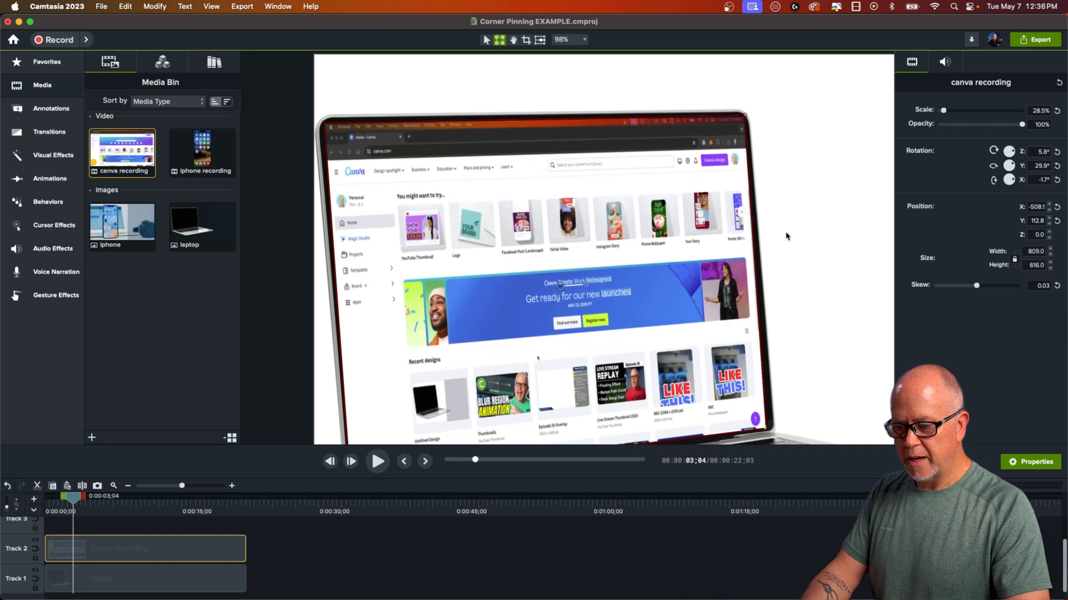
pyautogui.moveTo(655, 61)
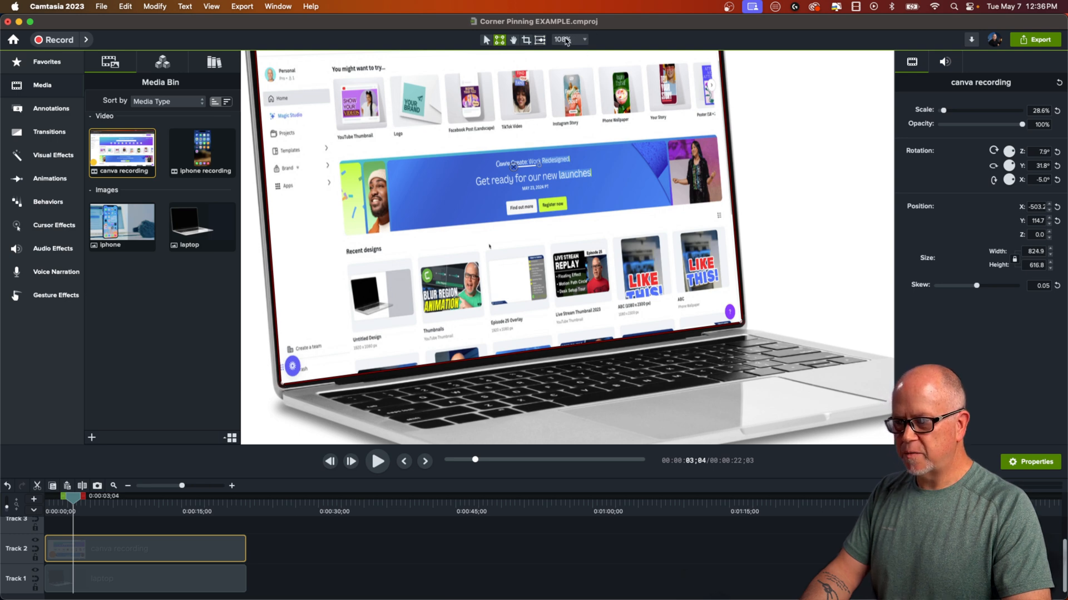
pyautogui.click(561, 39)
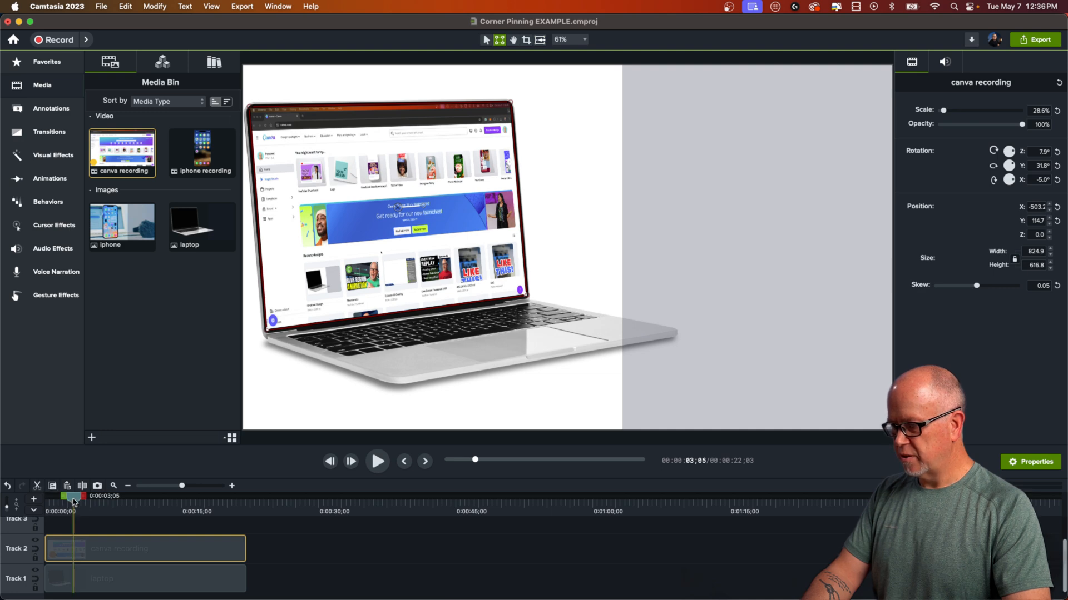
pyautogui.click(377, 461)
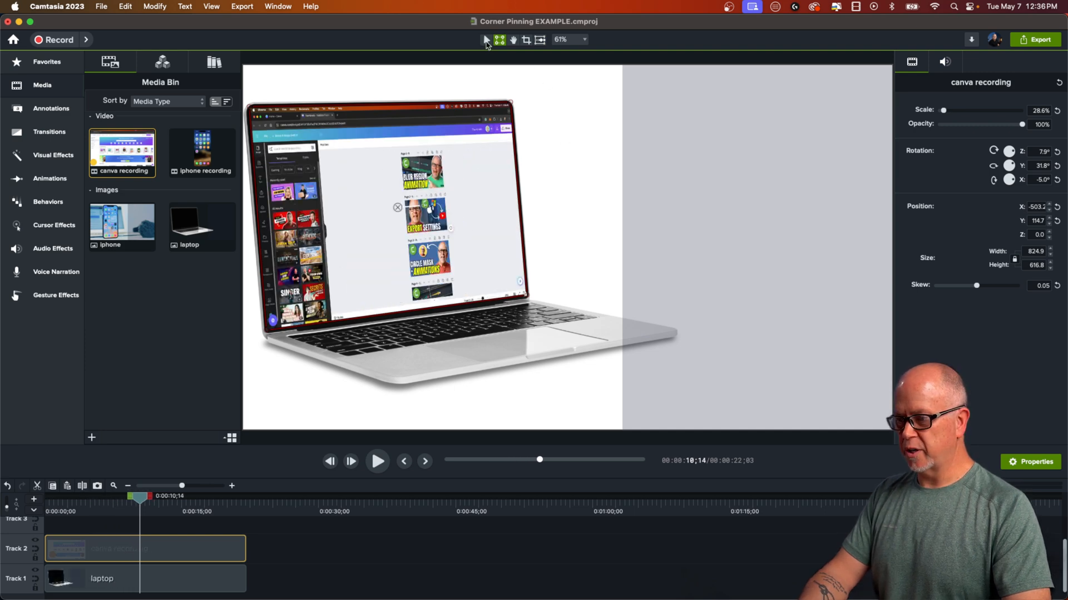
pyautogui.click(485, 39)
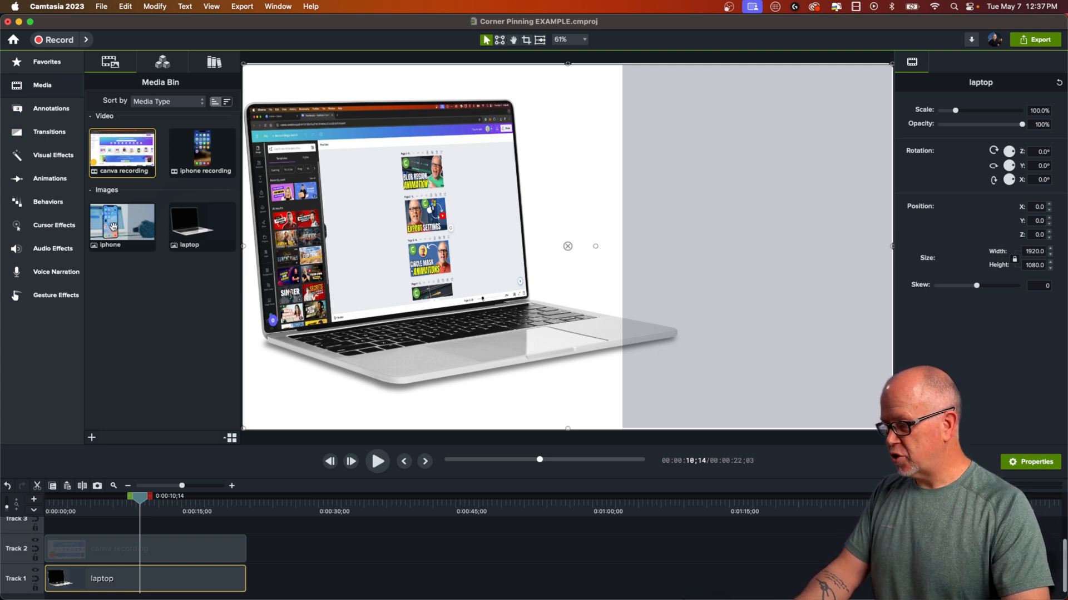
# Step: Add the iPhone image and recording to Tracks 1 and 2, stretching the image to match
pyautogui.click(121, 225)
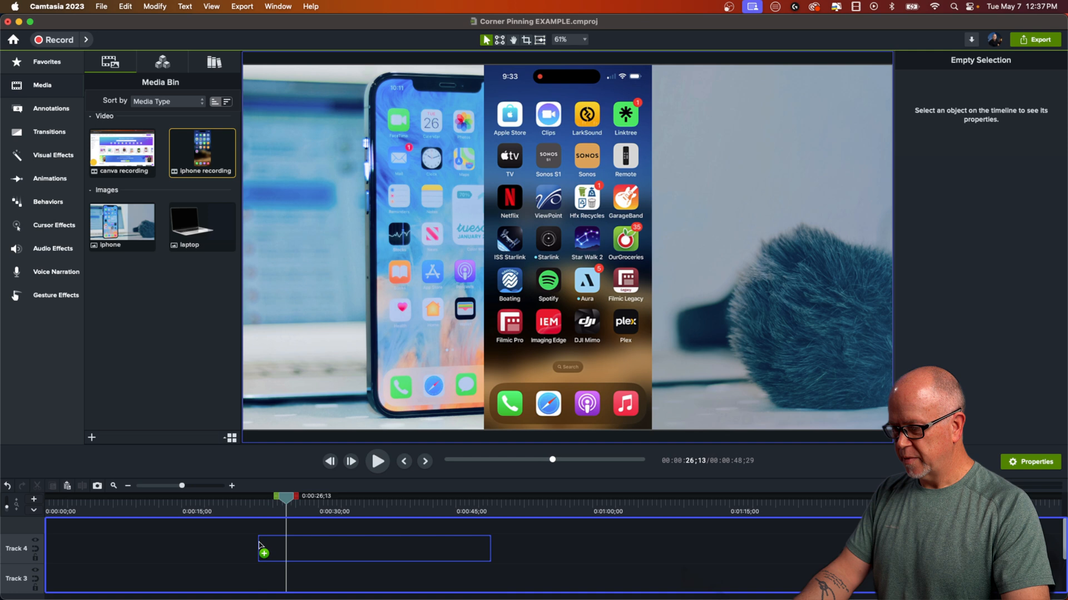
pyautogui.click(373, 548)
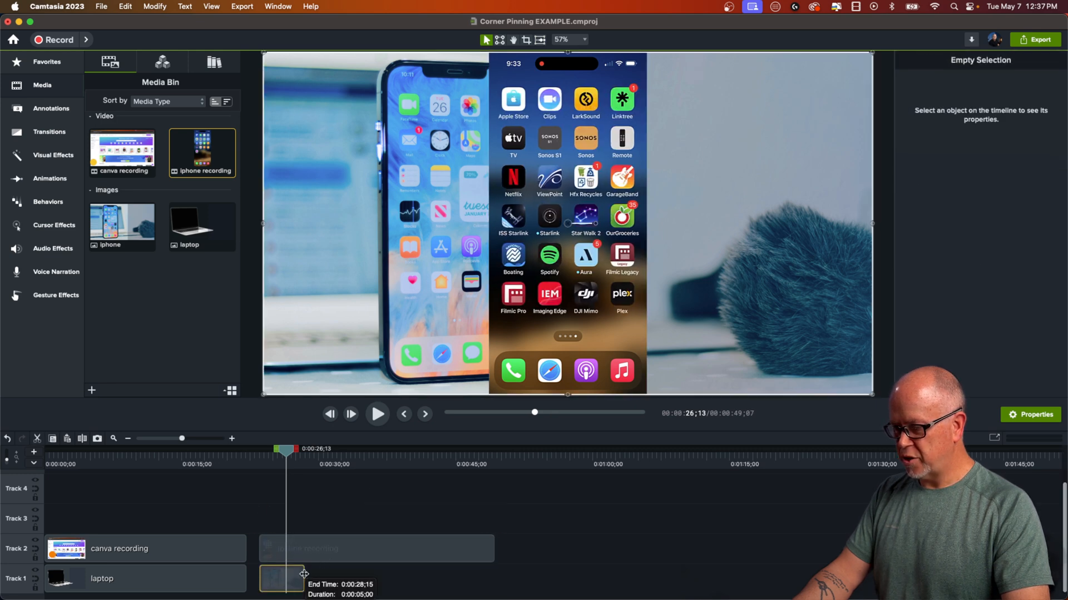
pyautogui.moveTo(304, 578); pyautogui.dragTo(491, 578)
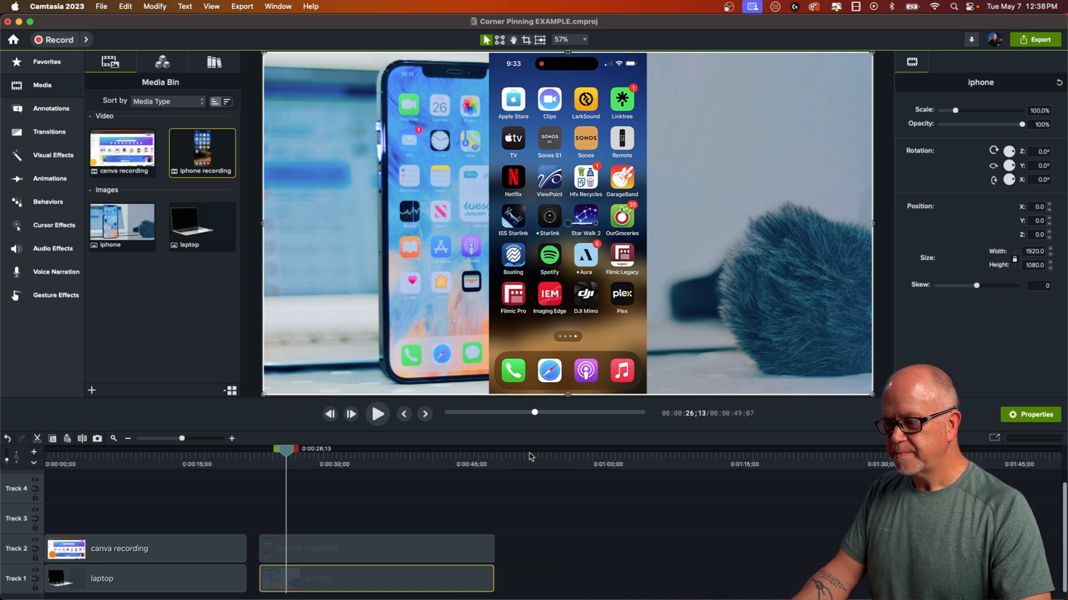
pyautogui.click(374, 548)
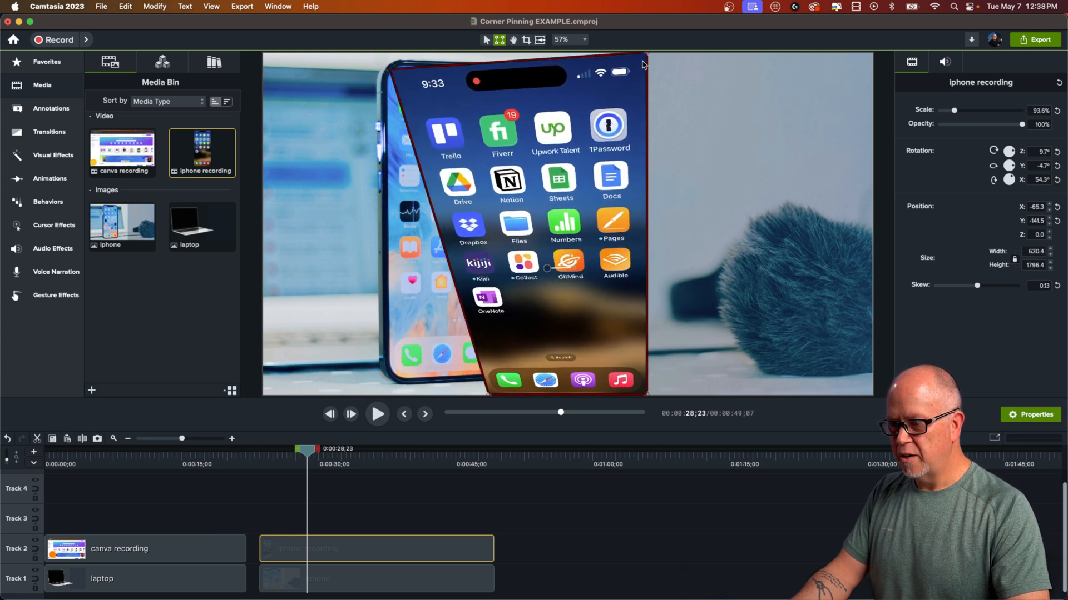
# Step: Drag the iPhone recording's corner pins onto the phone screen's corners
pyautogui.moveTo(644, 61); pyautogui.dragTo(514, 89)
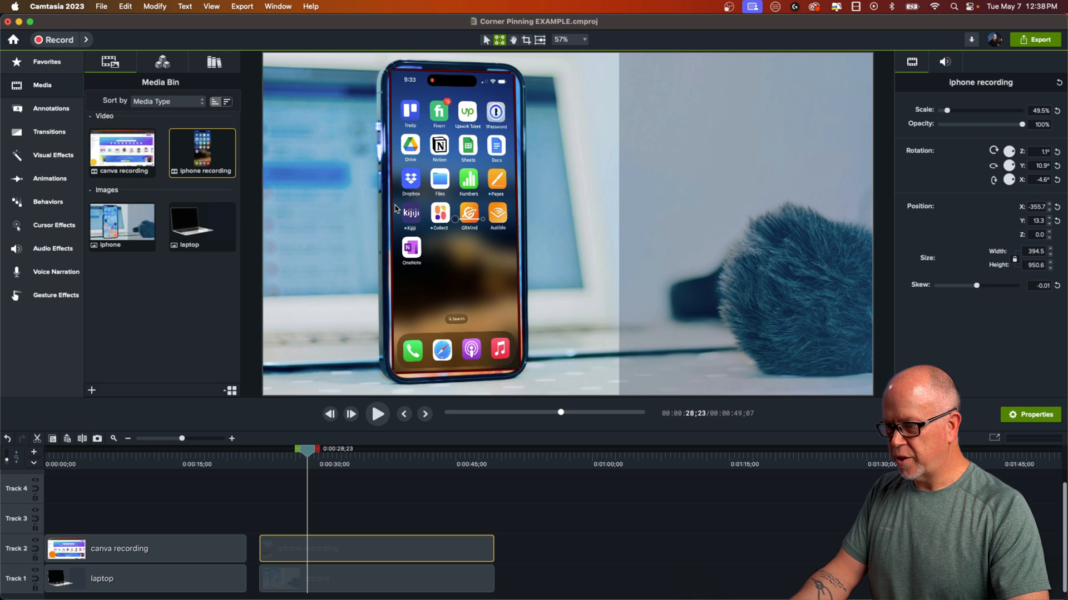
pyautogui.moveTo(507, 78)
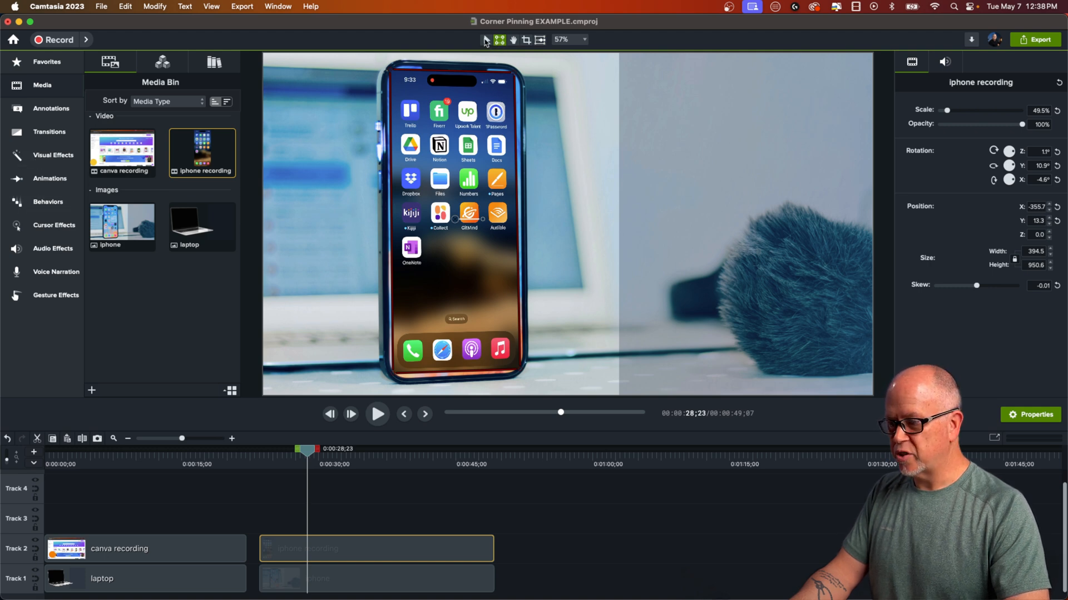
pyautogui.moveTo(33, 136)
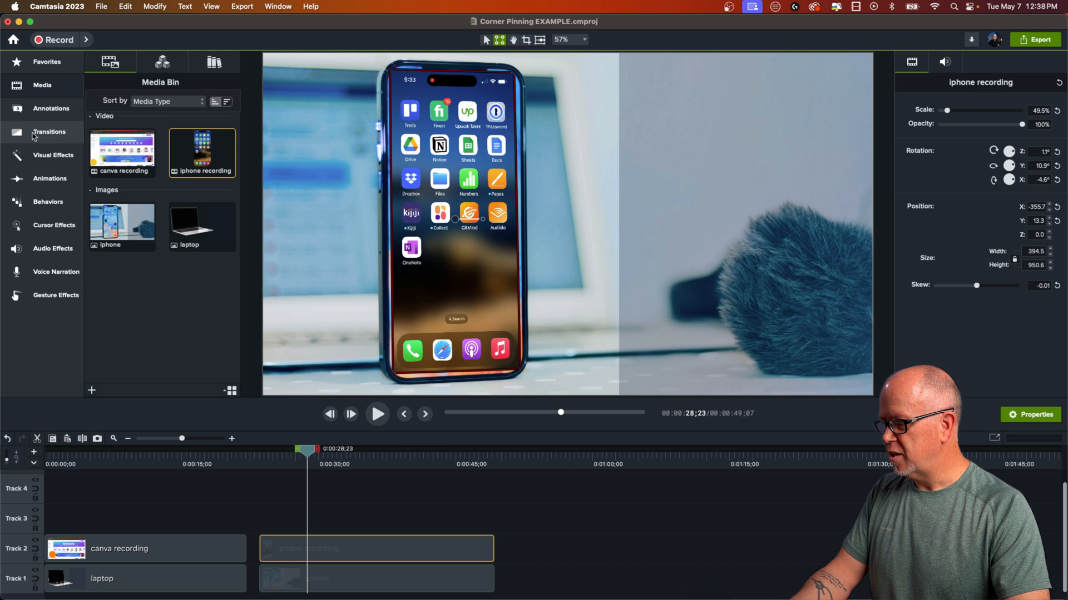
pyautogui.moveTo(42, 161)
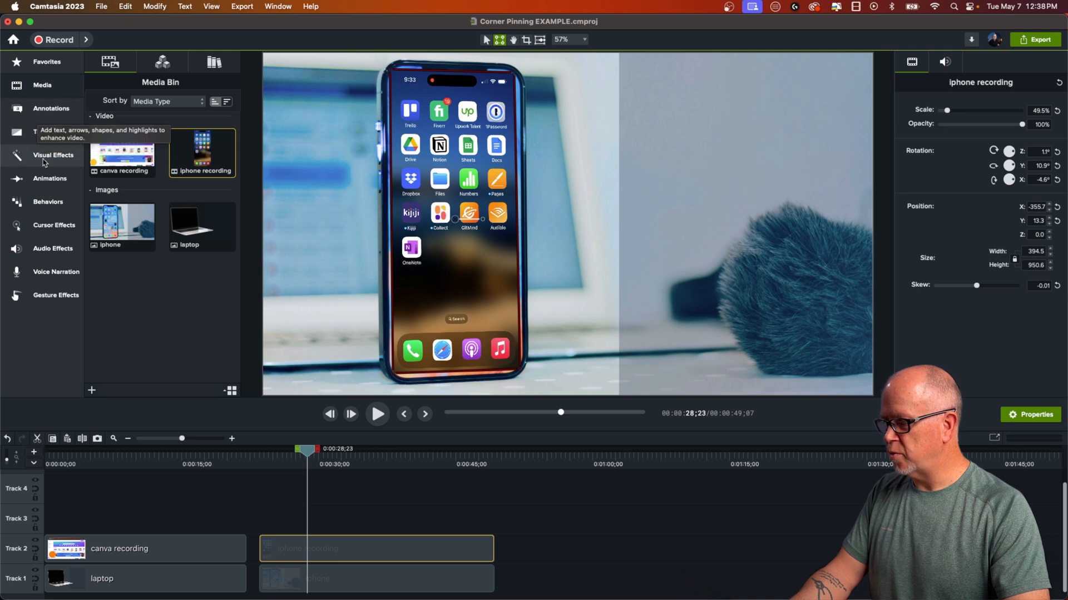
# Step: Apply the Corner Rounding effect to the iPhone recording and fine-tune its radius
pyautogui.click(53, 154)
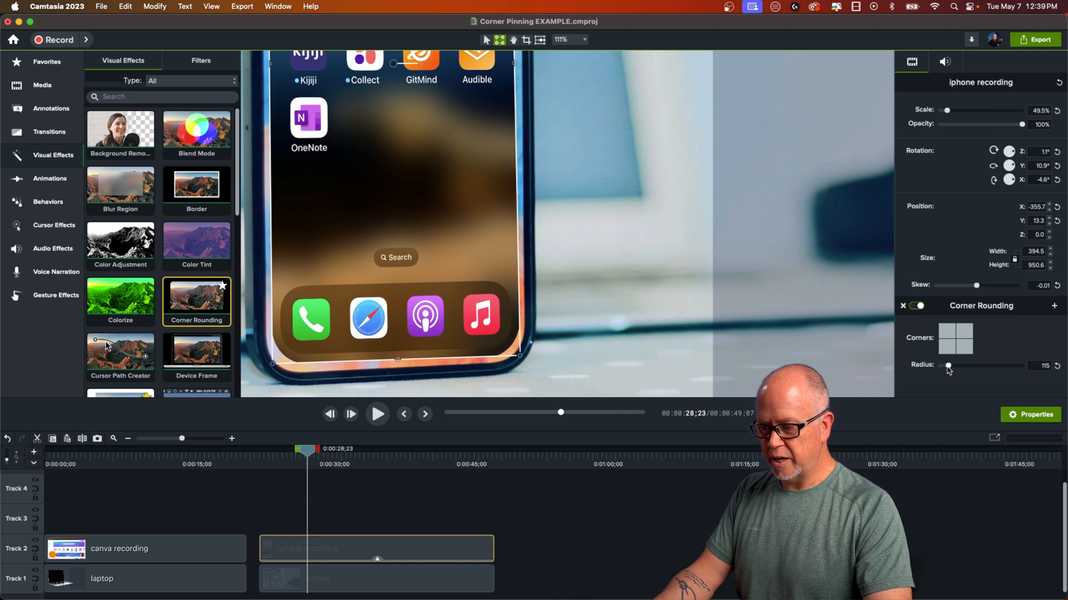
pyautogui.moveTo(948, 365); pyautogui.dragTo(960, 366)
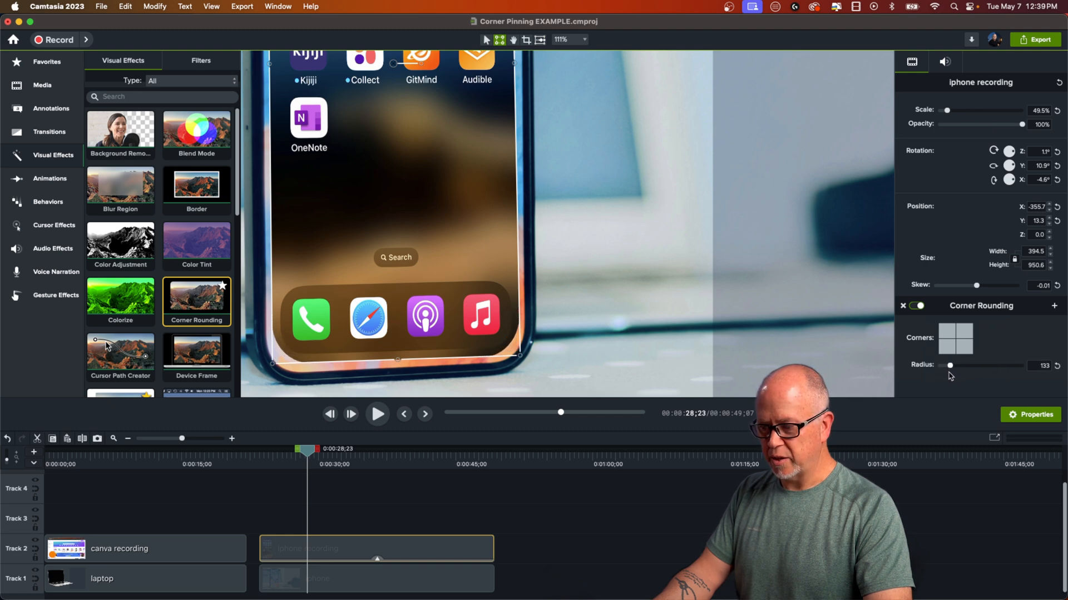
pyautogui.moveTo(950, 366); pyautogui.dragTo(947, 366)
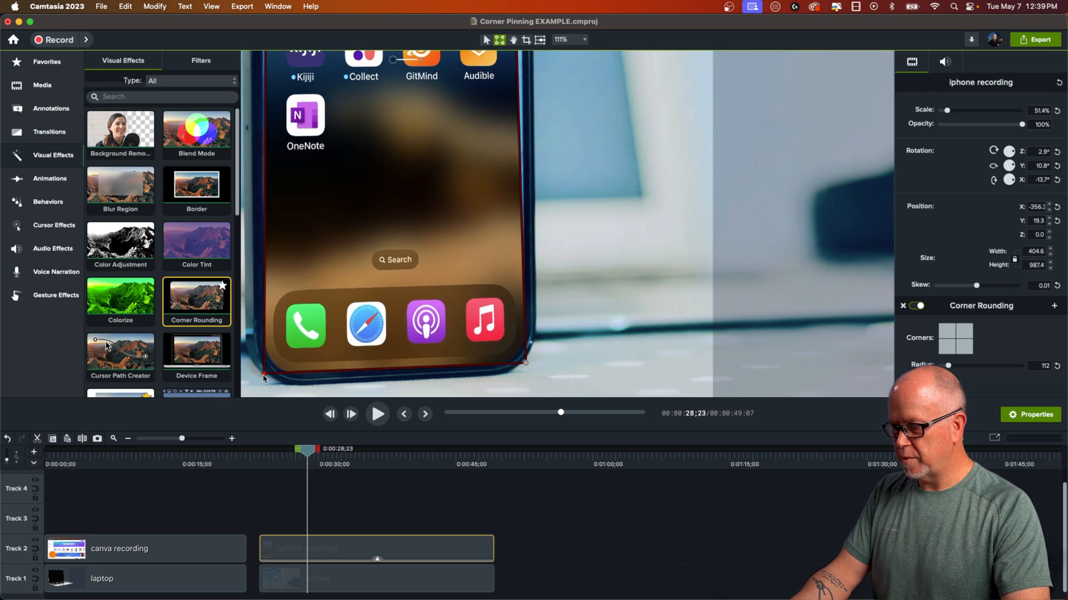
# Step: Refine the iPhone recording's pinned corners, set canvas zoom to Fit, and return to Selection
pyautogui.click(560, 39)
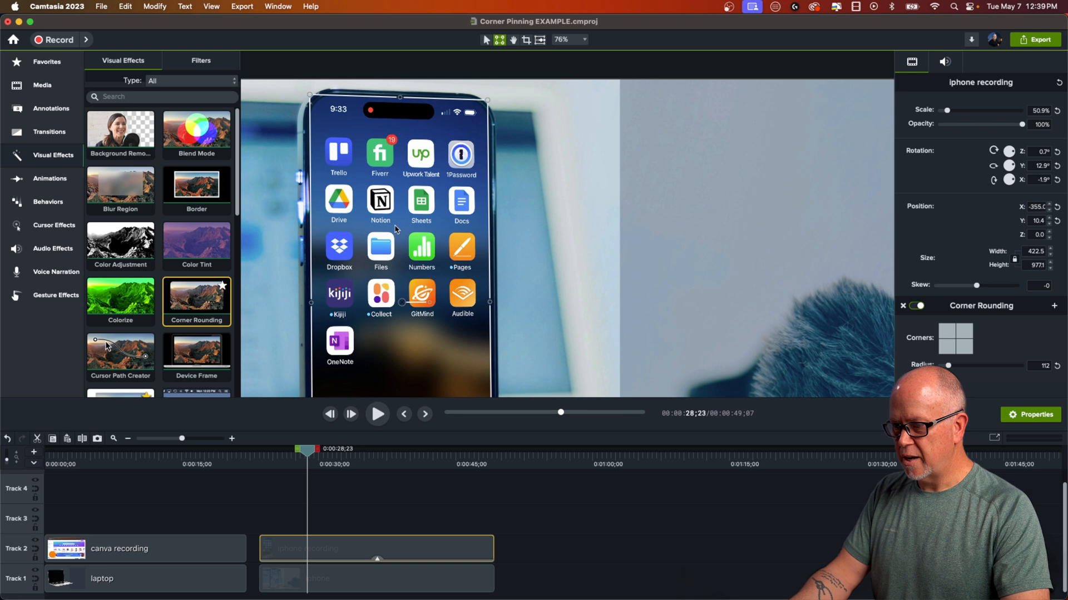
pyautogui.click(568, 40)
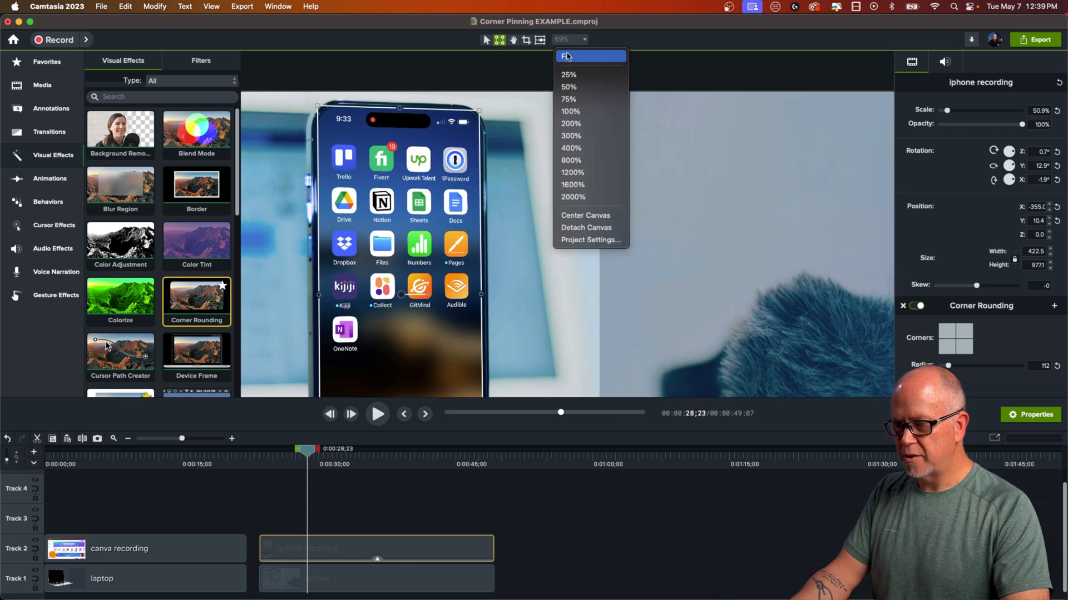
pyautogui.click(566, 56)
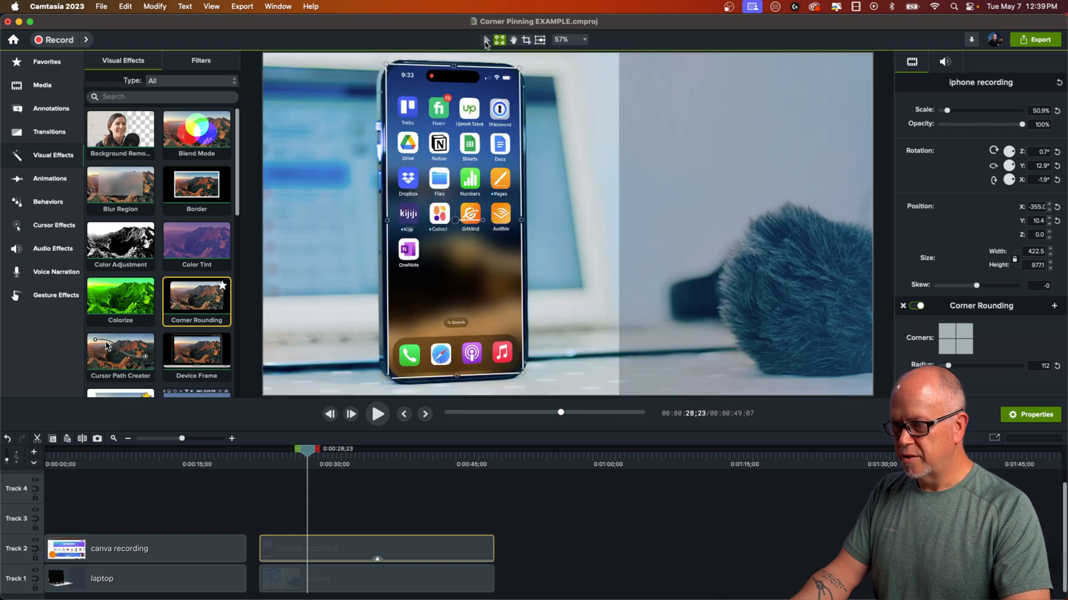
pyautogui.click(484, 39)
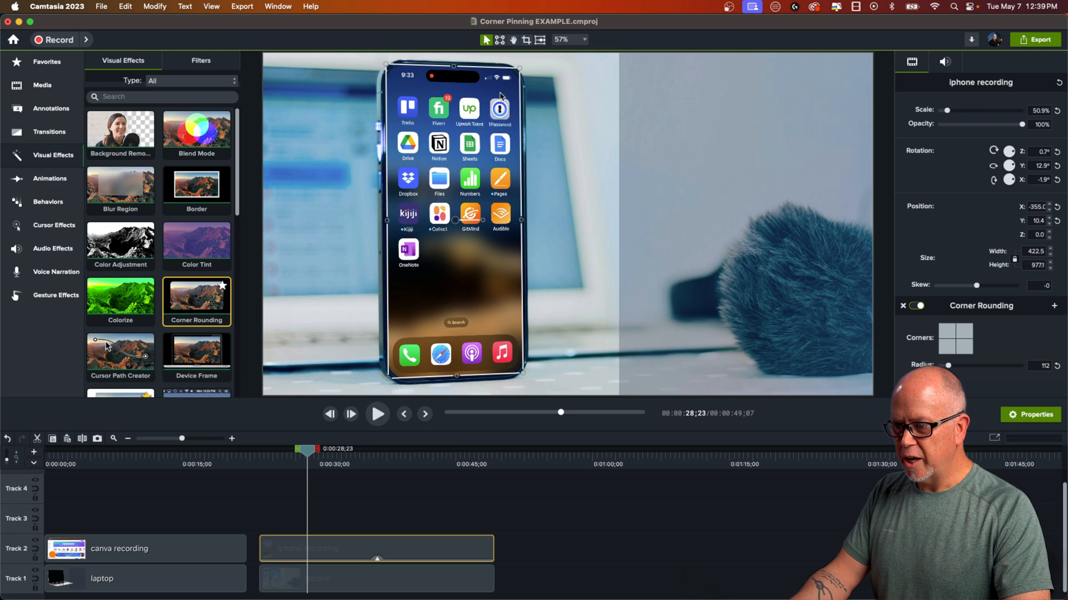
pyautogui.click(499, 40)
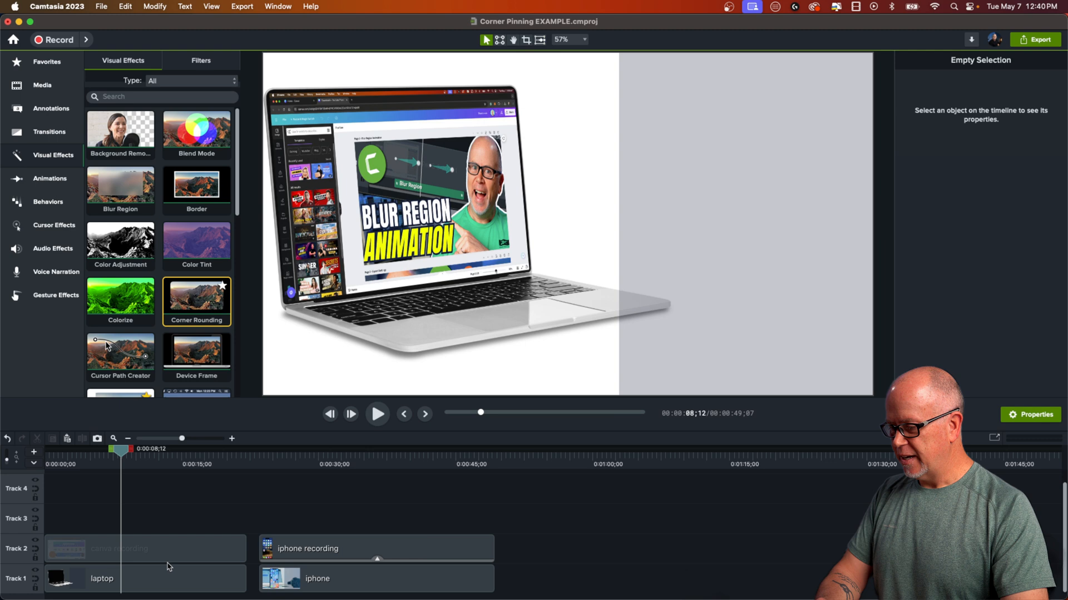
pyautogui.moveTo(195, 477)
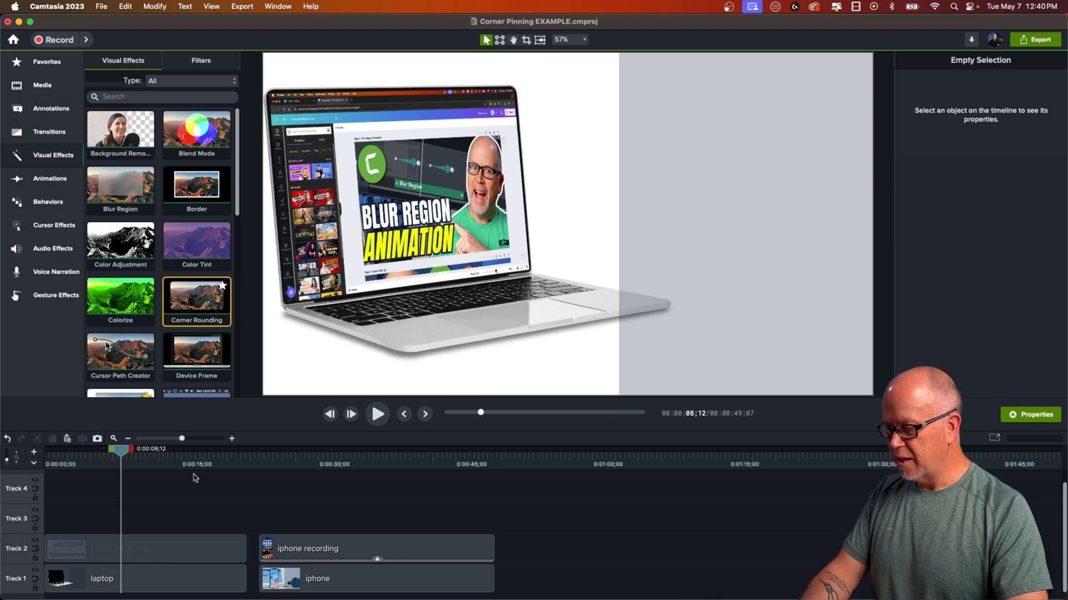
pyautogui.moveTo(90, 550)
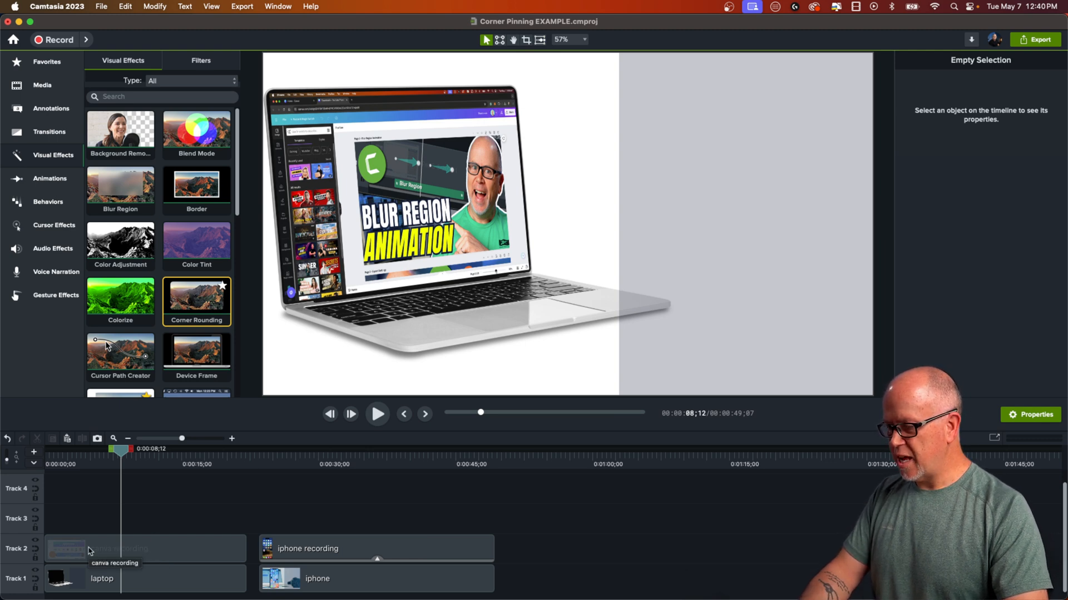
# Step: Drop a Custom animation onto the start of the Canva recording clip
pyautogui.click(145, 549)
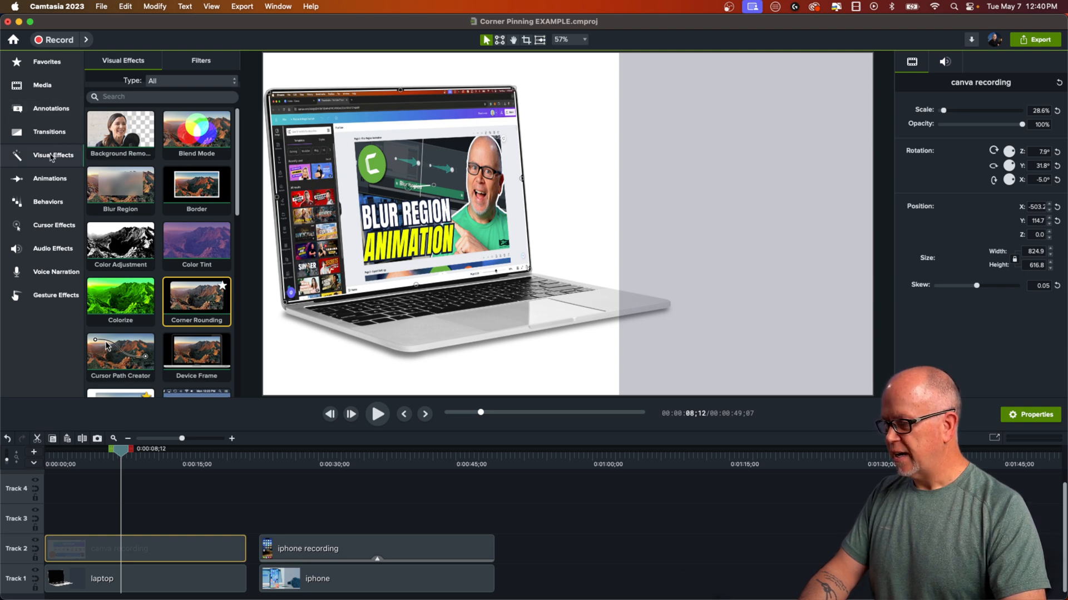
pyautogui.click(49, 178)
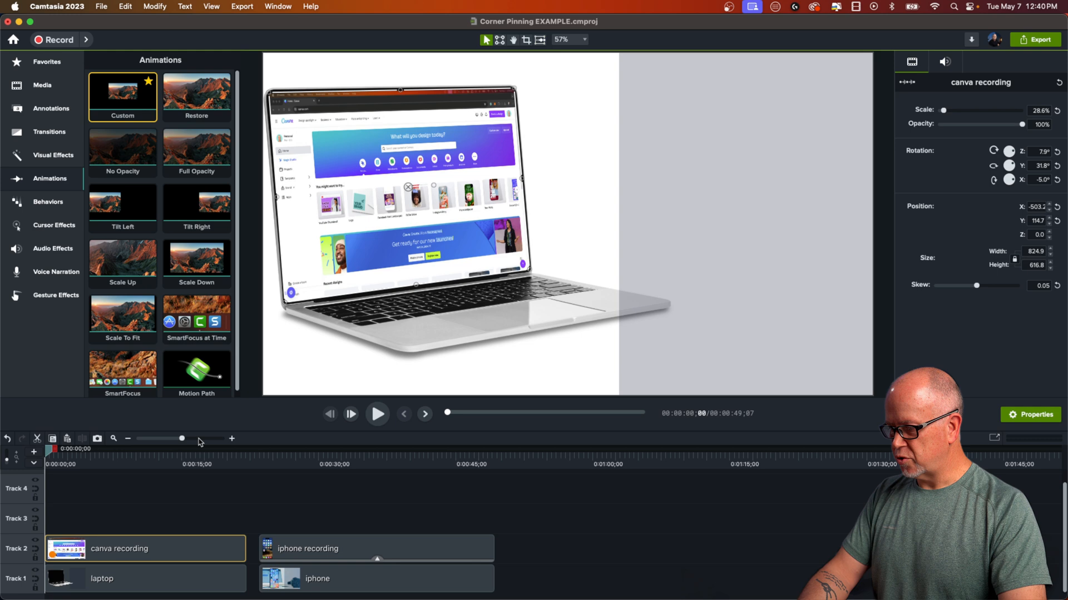
pyautogui.moveTo(180, 439); pyautogui.dragTo(195, 438)
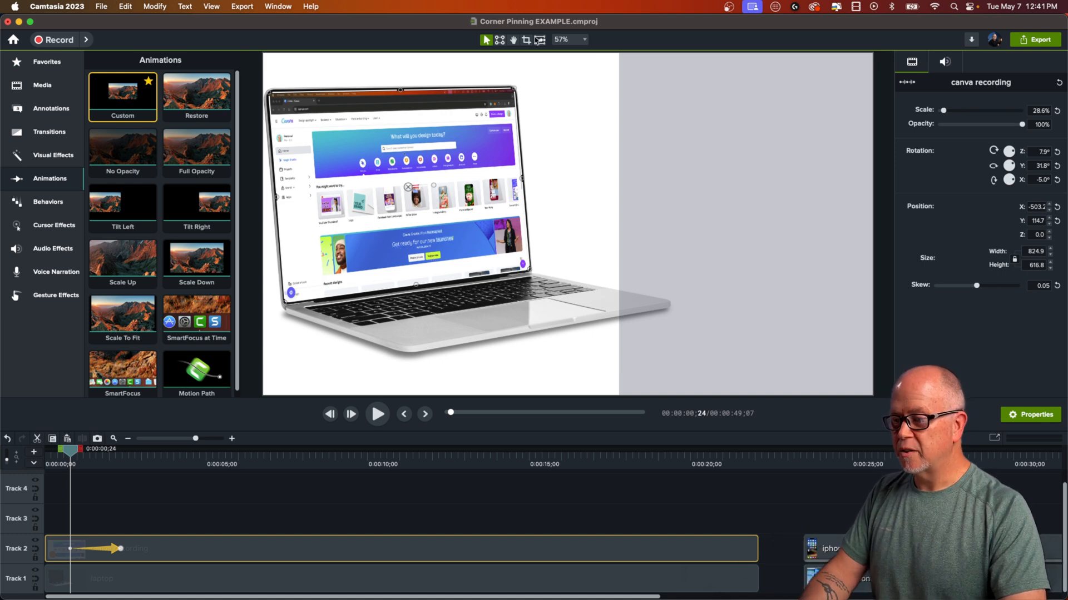
pyautogui.moveTo(508, 48)
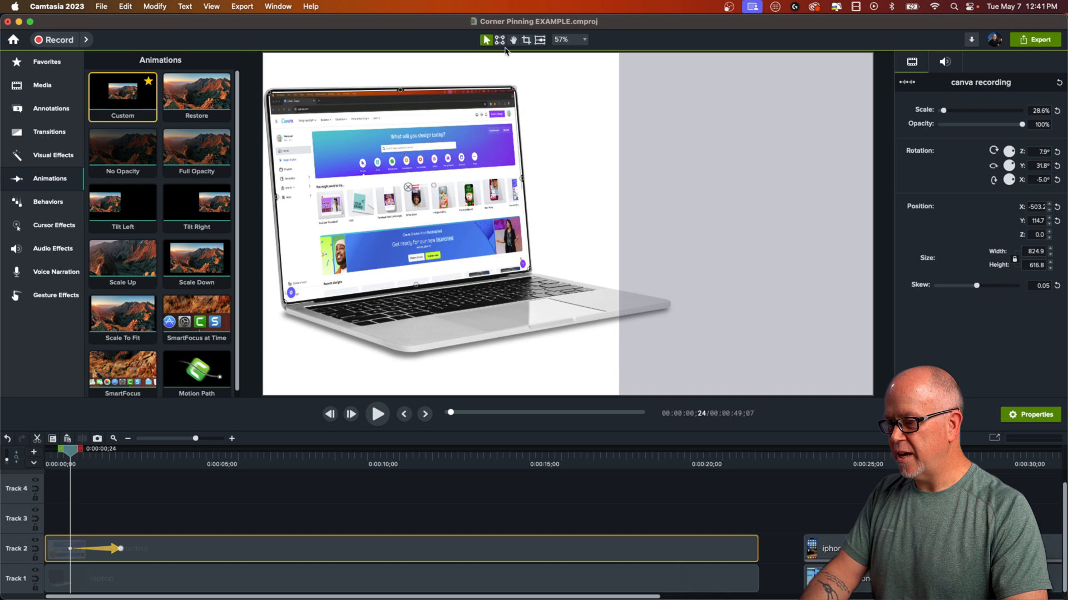
# Step: Use Corner Pin to start pulling the Canva recording's corners out to the canvas corners
pyautogui.click(499, 39)
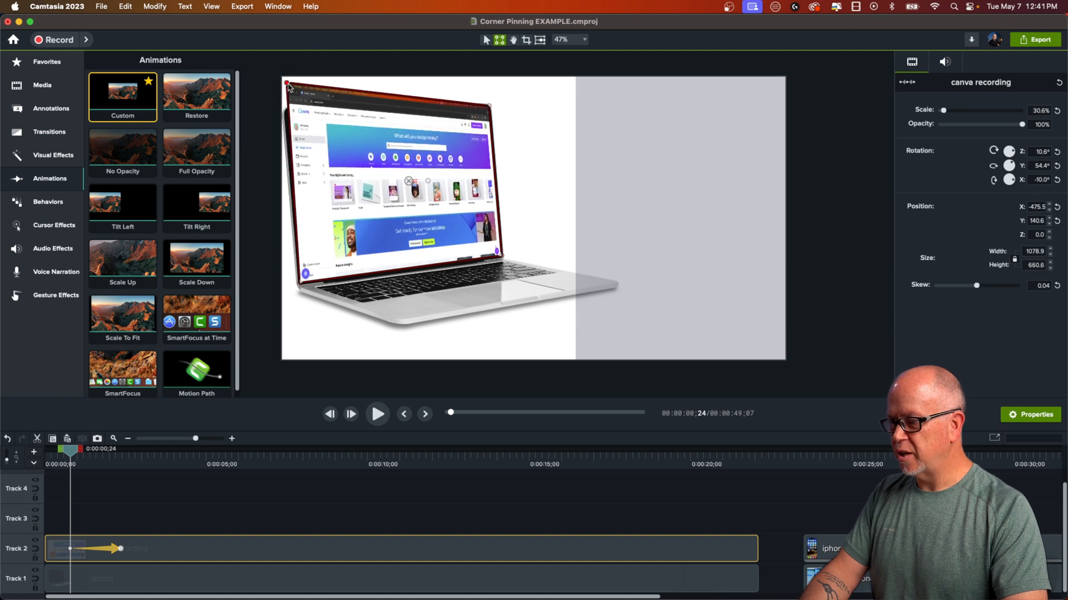
pyautogui.click(211, 6)
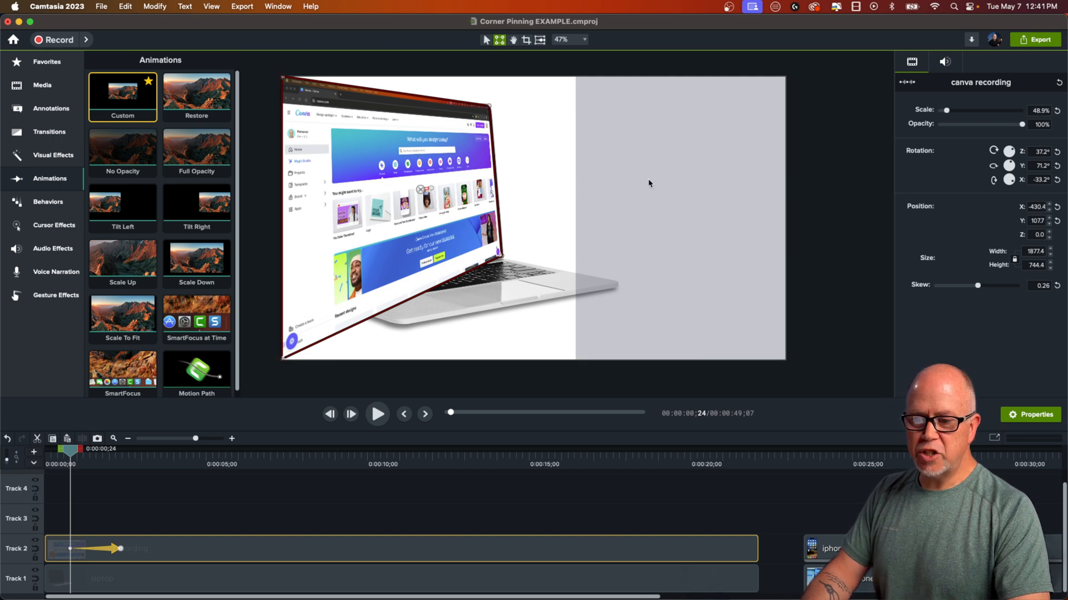
pyautogui.moveTo(1032, 216)
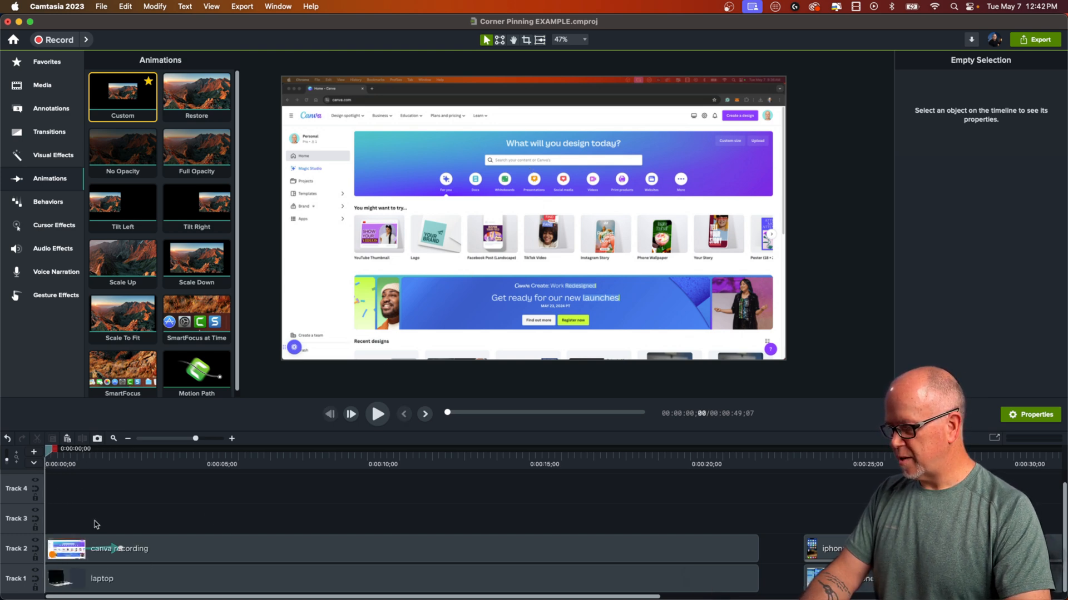
pyautogui.click(377, 413)
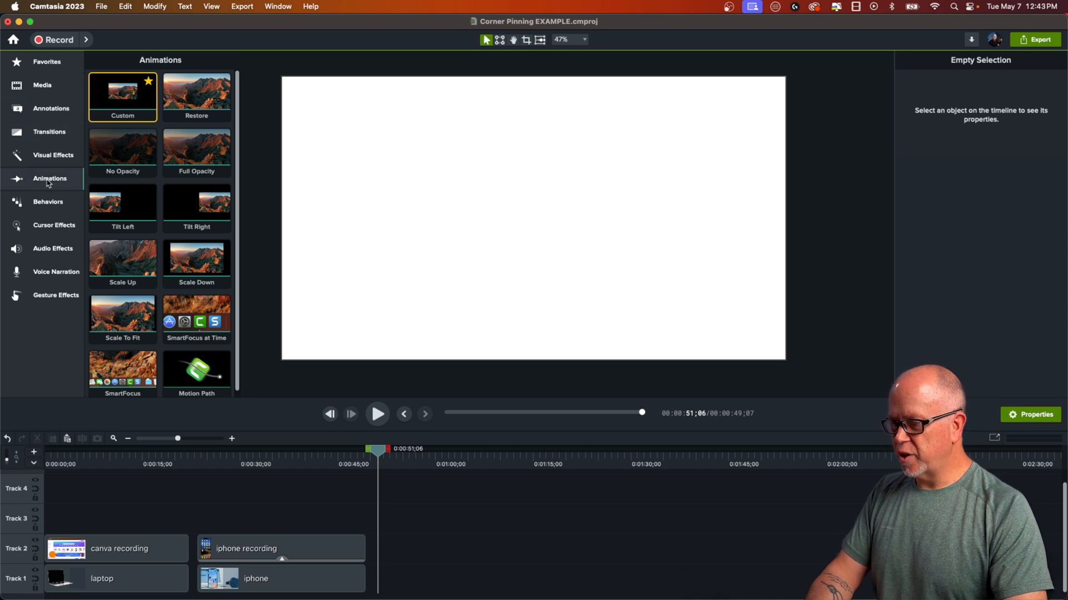
pyautogui.moveTo(42, 162)
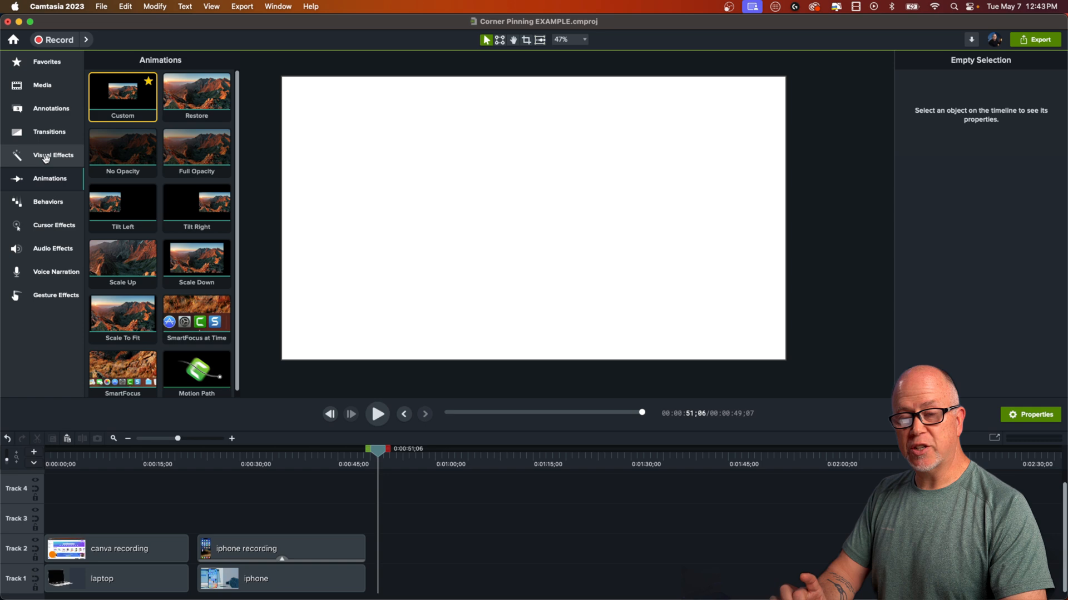
# Step: Add an orange triangle from Annotations > Shapes and corner-pin it into a skewed perspective
pyautogui.click(53, 155)
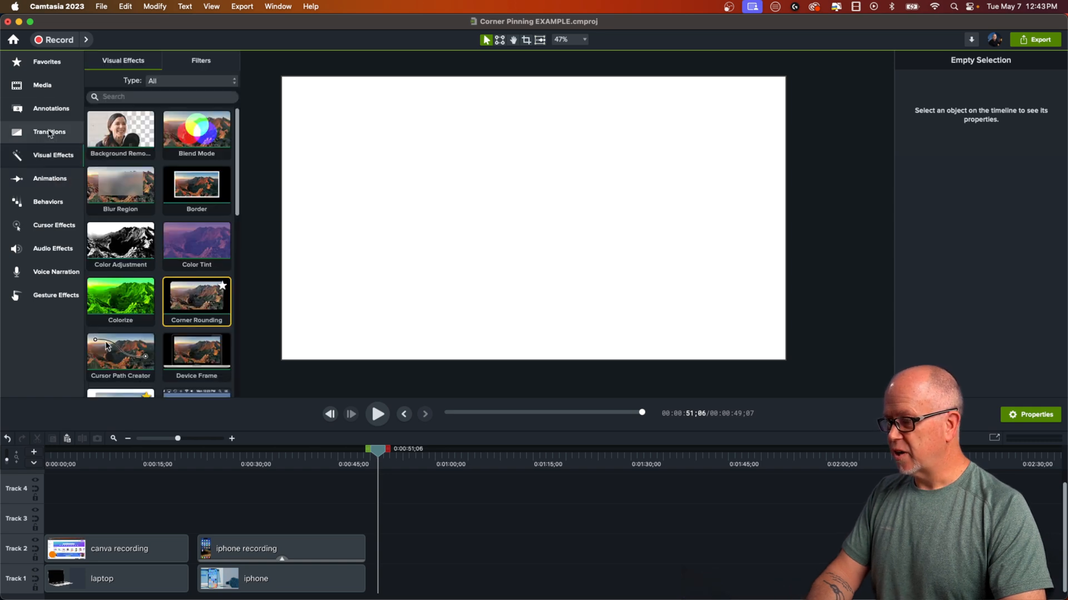
pyautogui.click(51, 109)
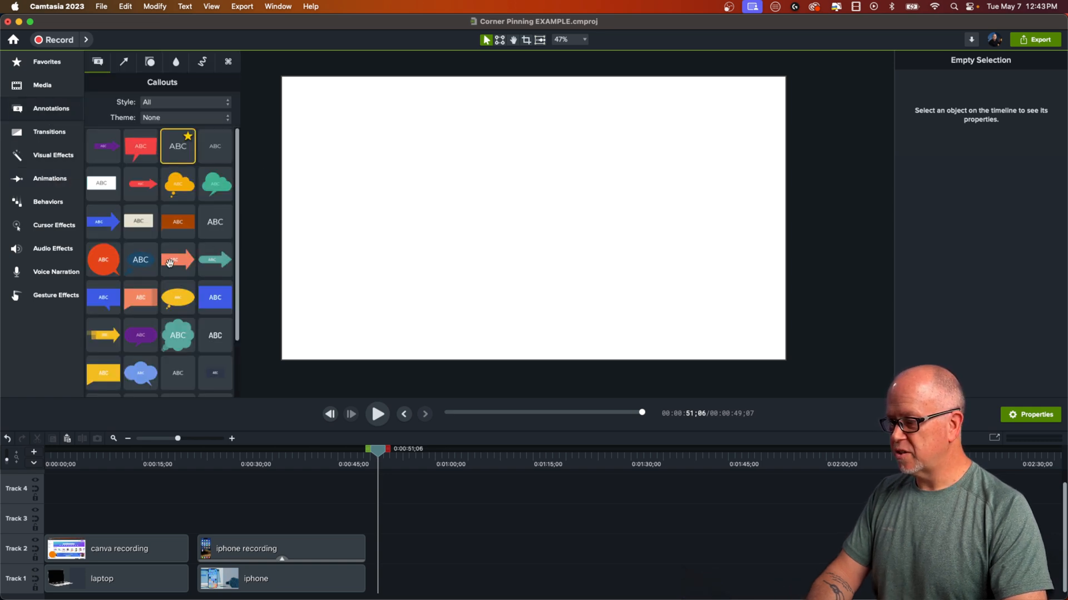
pyautogui.click(149, 61)
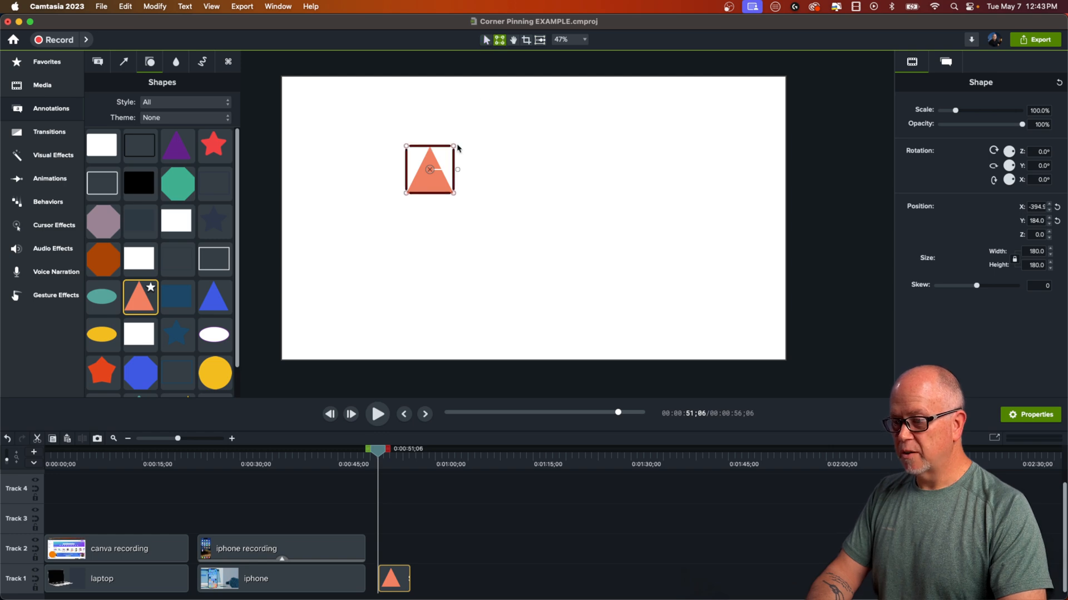
pyautogui.moveTo(453, 146); pyautogui.dragTo(549, 125)
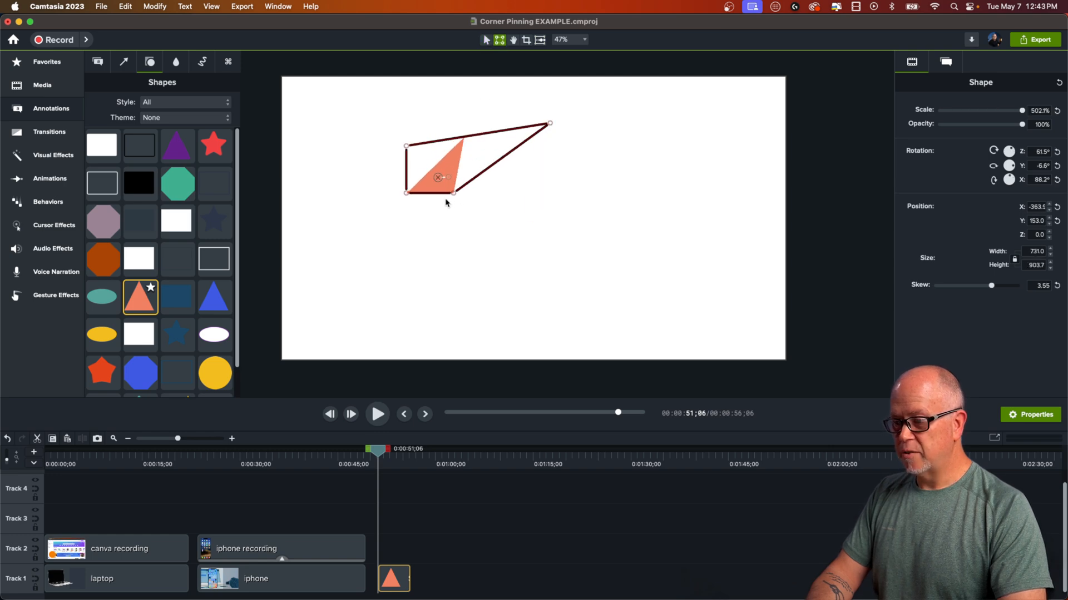
pyautogui.moveTo(452, 194); pyautogui.dragTo(533, 266)
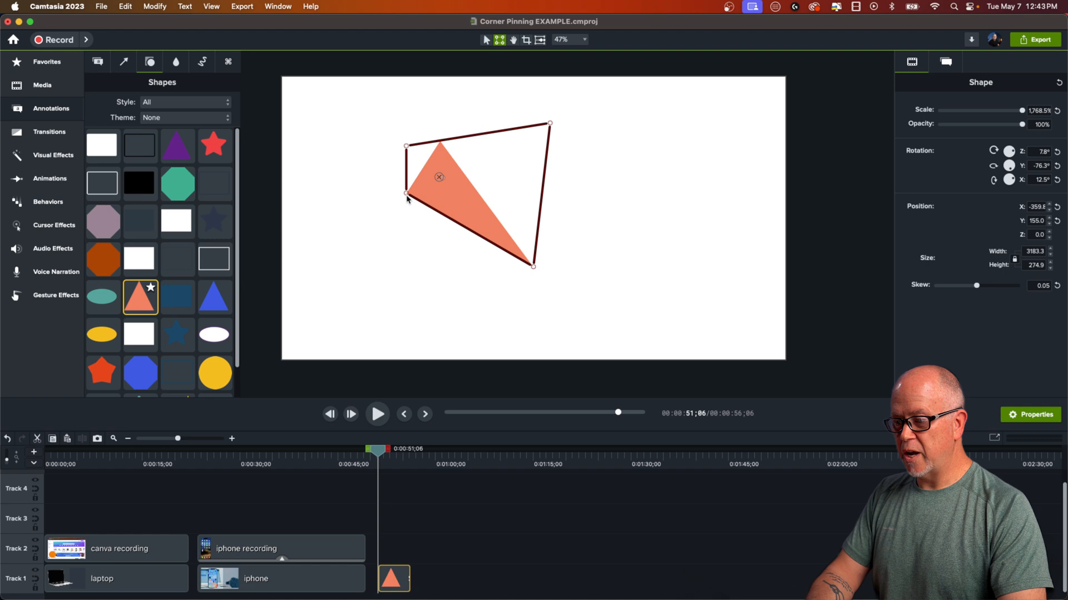
pyautogui.moveTo(407, 195); pyautogui.dragTo(347, 289)
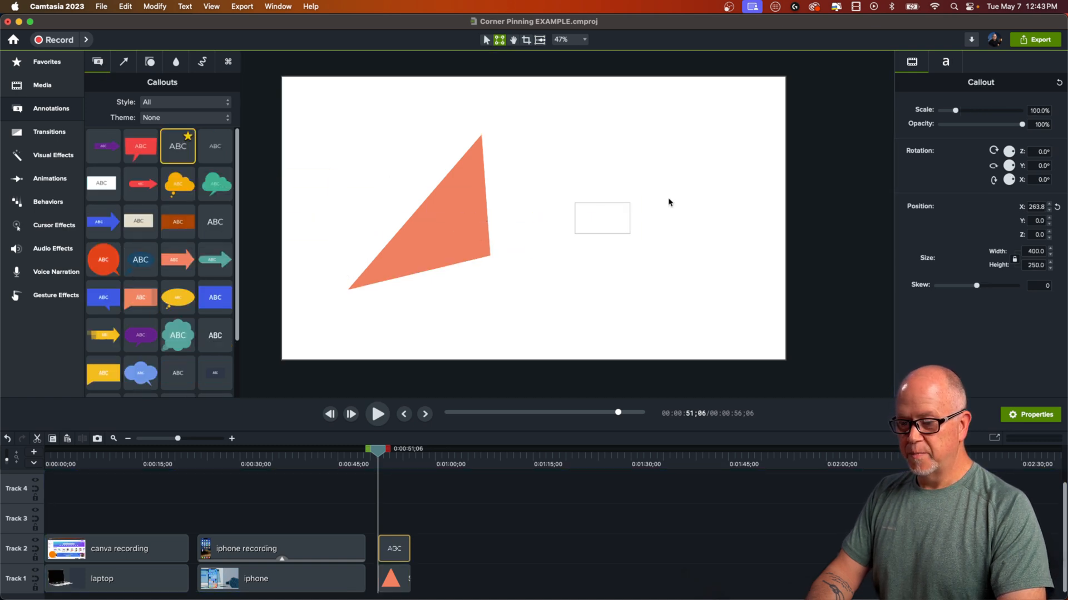
# Step: Style the ABC text blue in the Deli font and increase its size
pyautogui.click(946, 62)
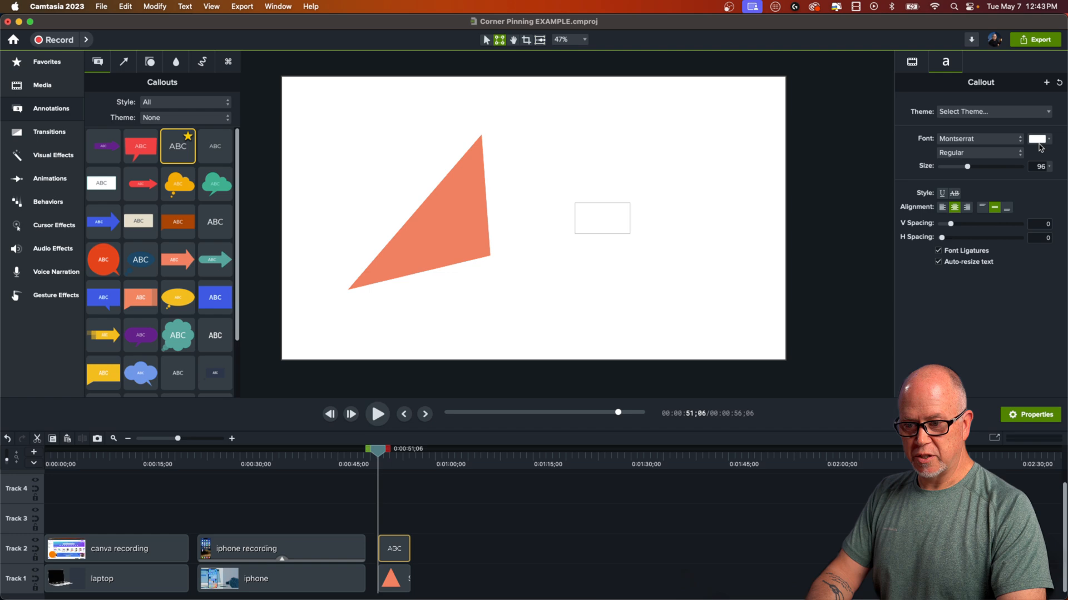
pyautogui.click(1035, 139)
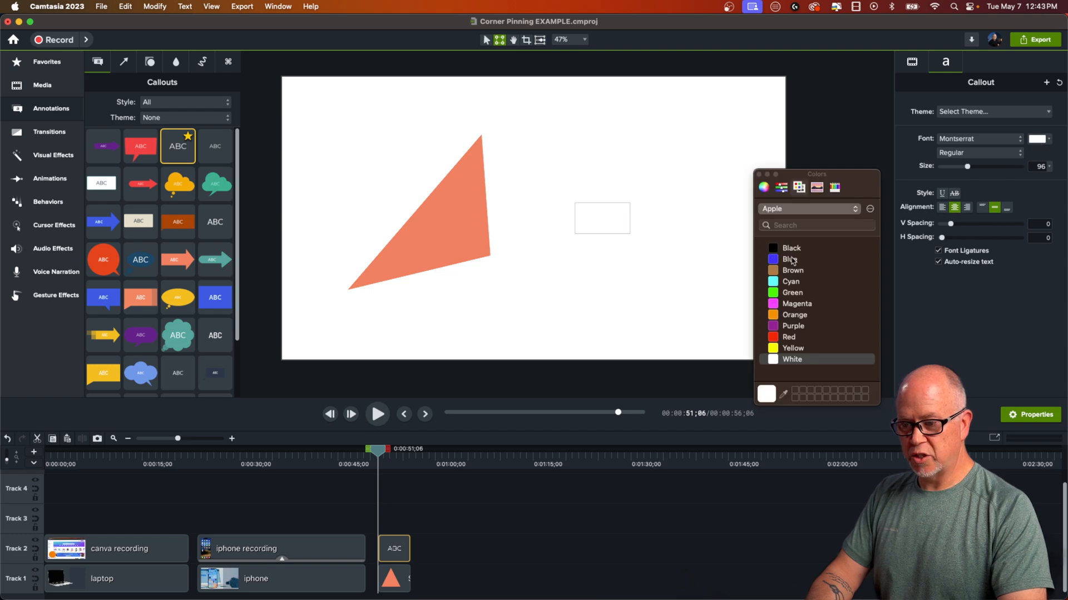
pyautogui.click(789, 260)
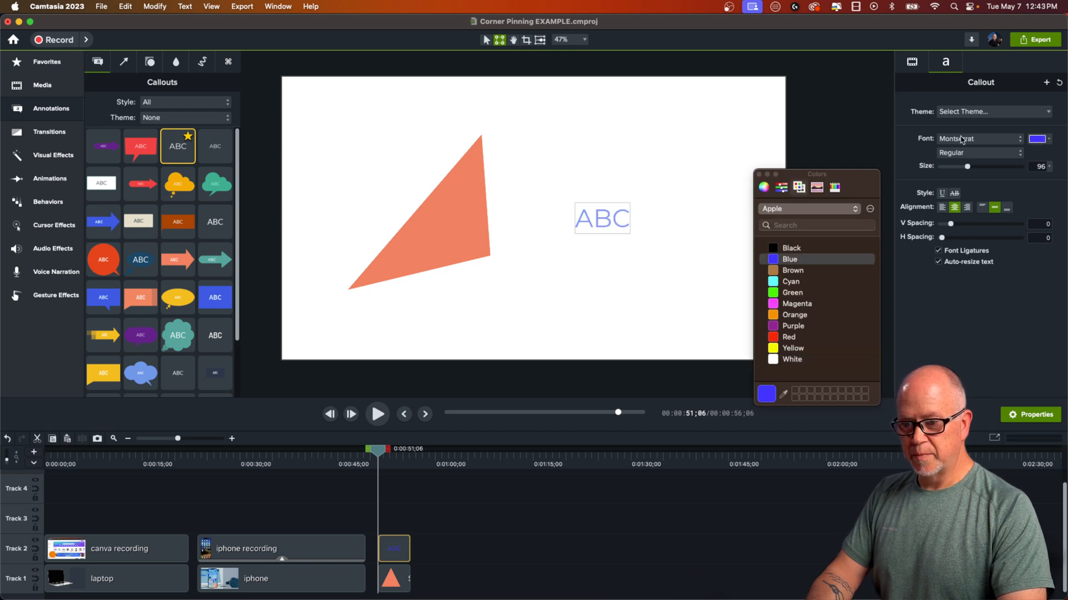
pyautogui.click(977, 139)
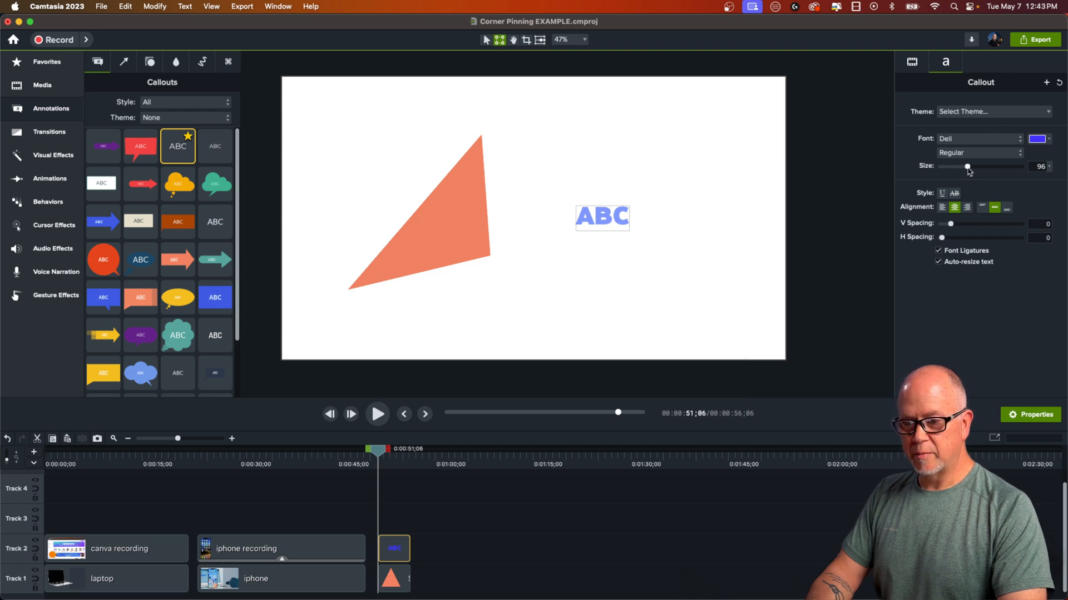
pyautogui.moveTo(967, 167); pyautogui.dragTo(1001, 167)
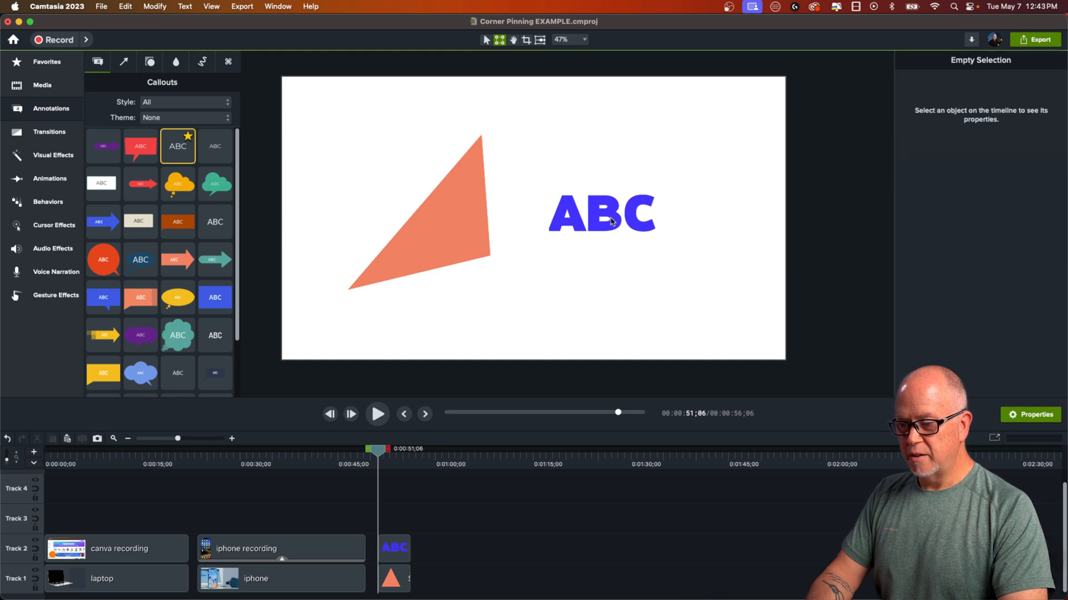
# Step: Drag the ABC text's corner-pin handles to skew it into a tilted perspective
pyautogui.click(602, 213)
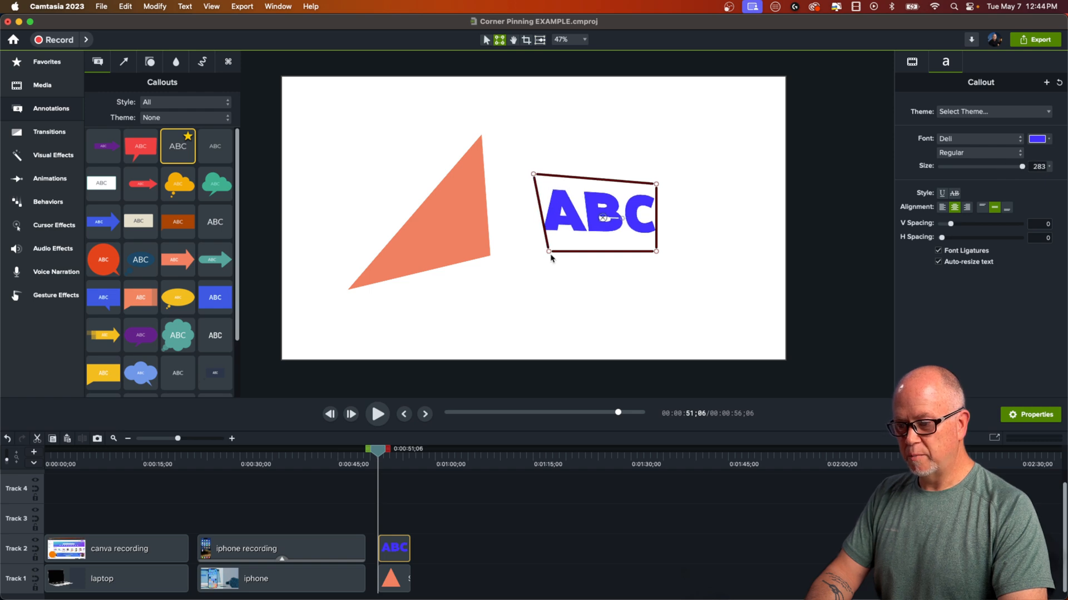
pyautogui.moveTo(533, 252); pyautogui.dragTo(513, 303)
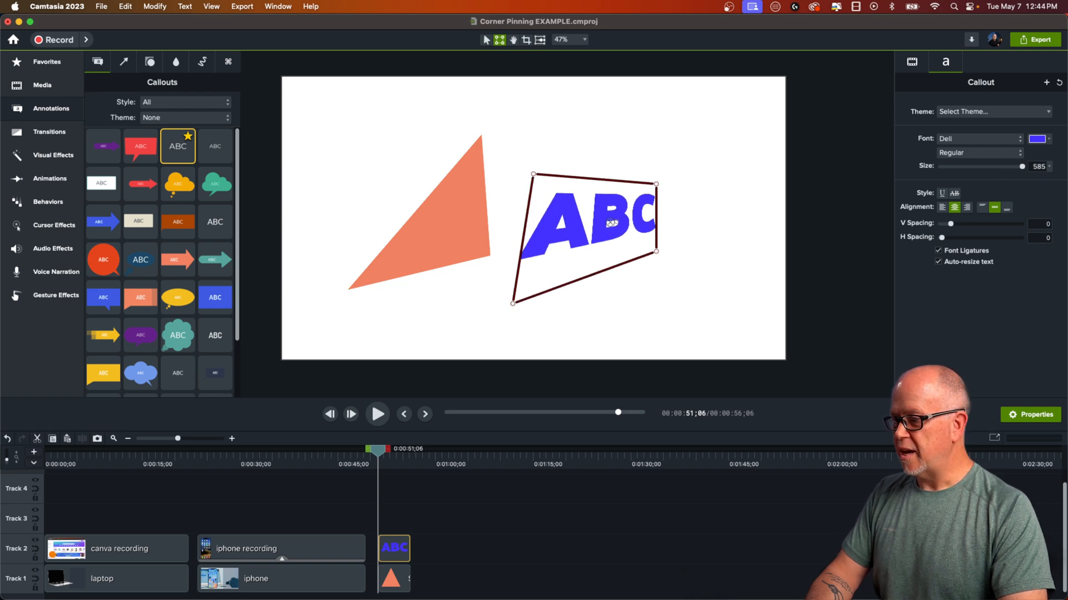
pyautogui.click(211, 6)
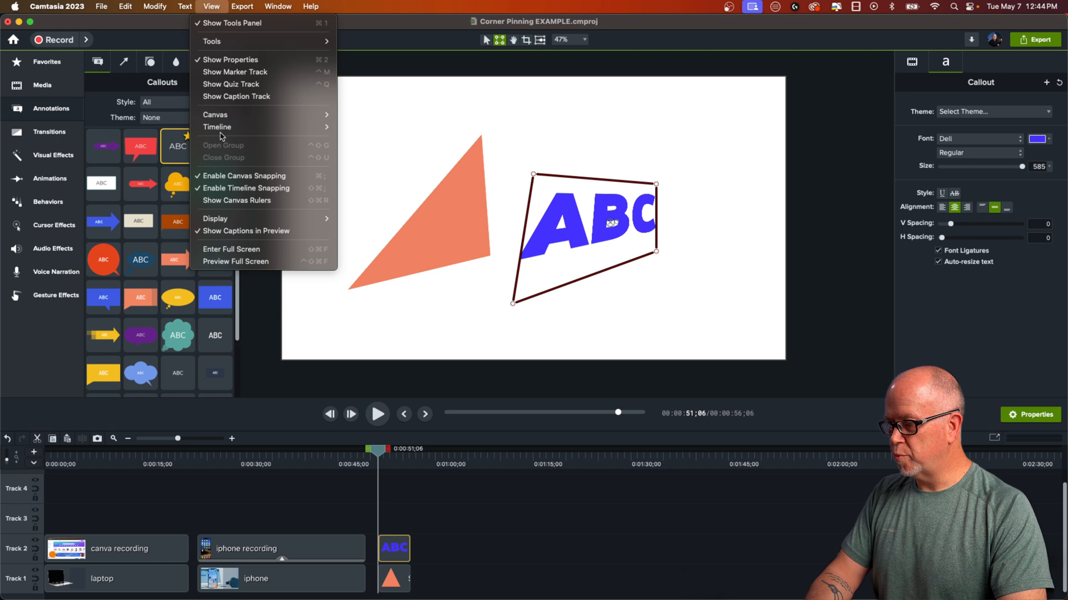
pyautogui.moveTo(243, 176)
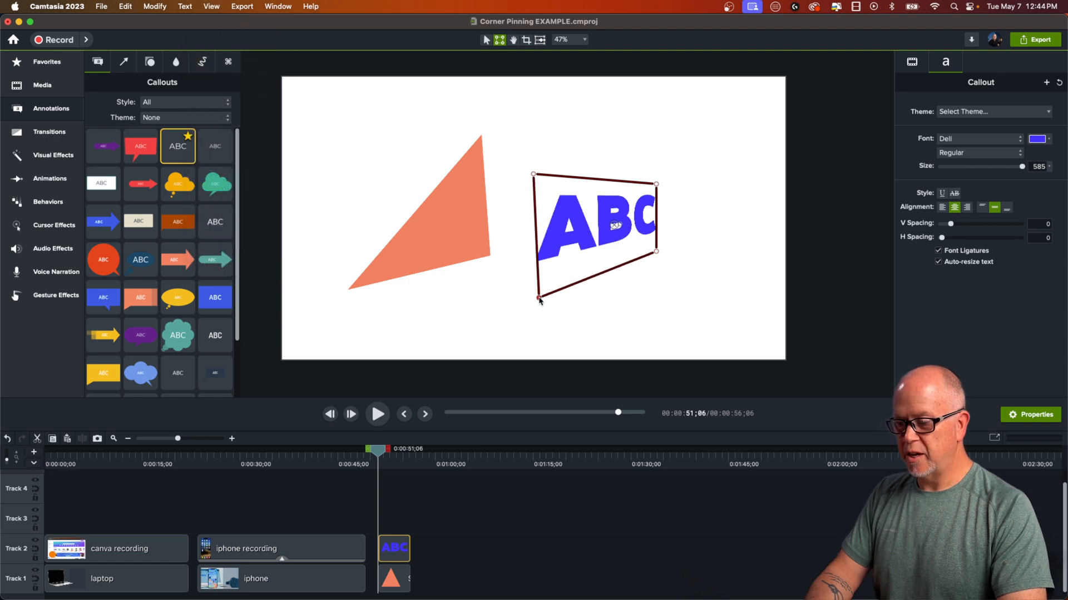
pyautogui.moveTo(540, 301); pyautogui.dragTo(548, 294)
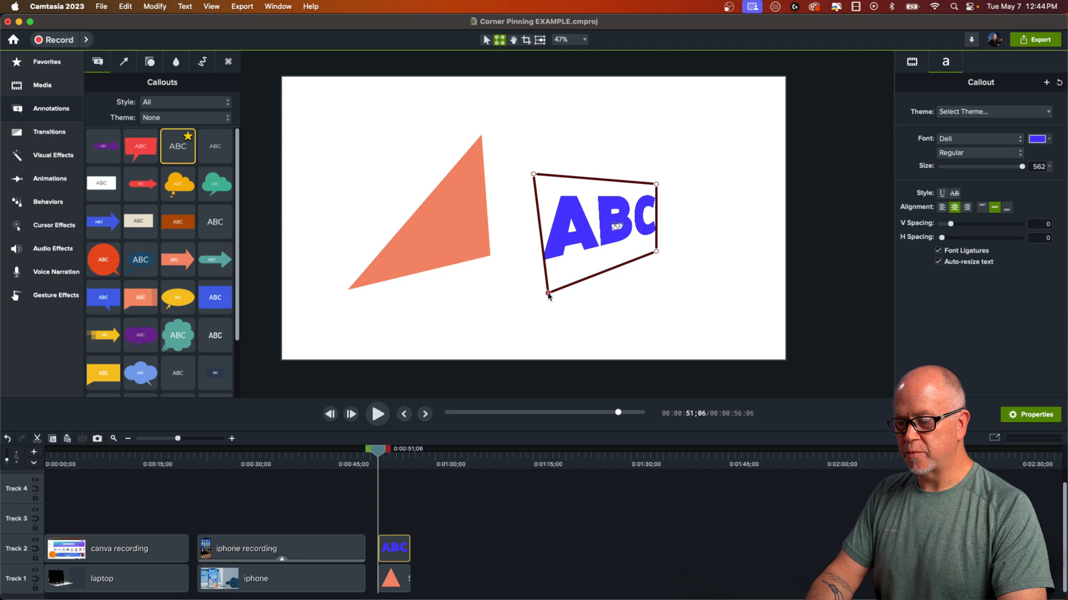
pyautogui.moveTo(548, 294); pyautogui.dragTo(534, 301)
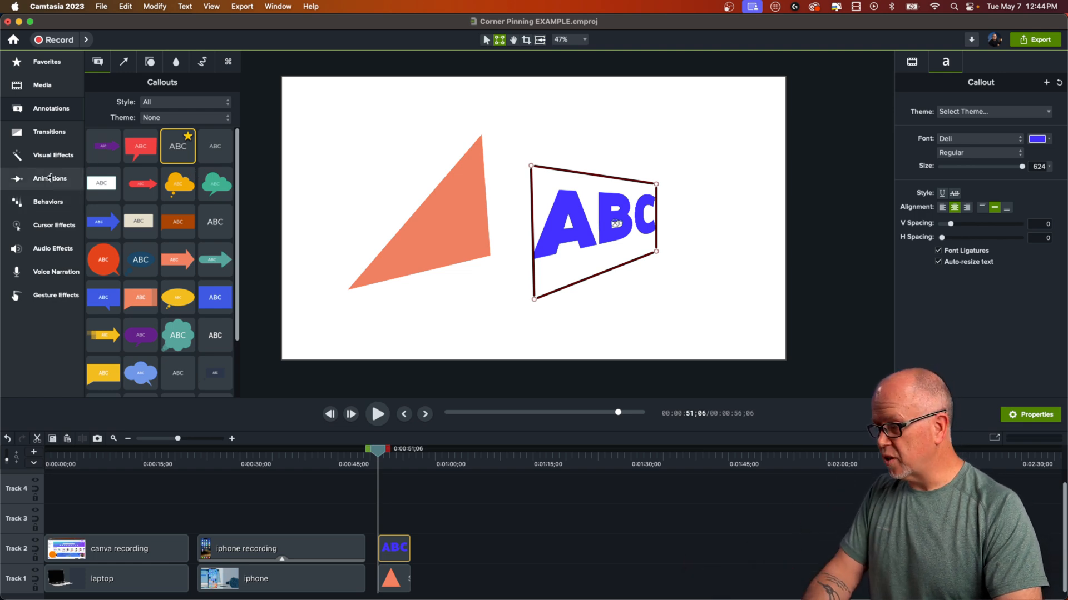
# Step: Add Drop Shadow effects from Visual Effects and select the ABC text for editing
pyautogui.click(53, 155)
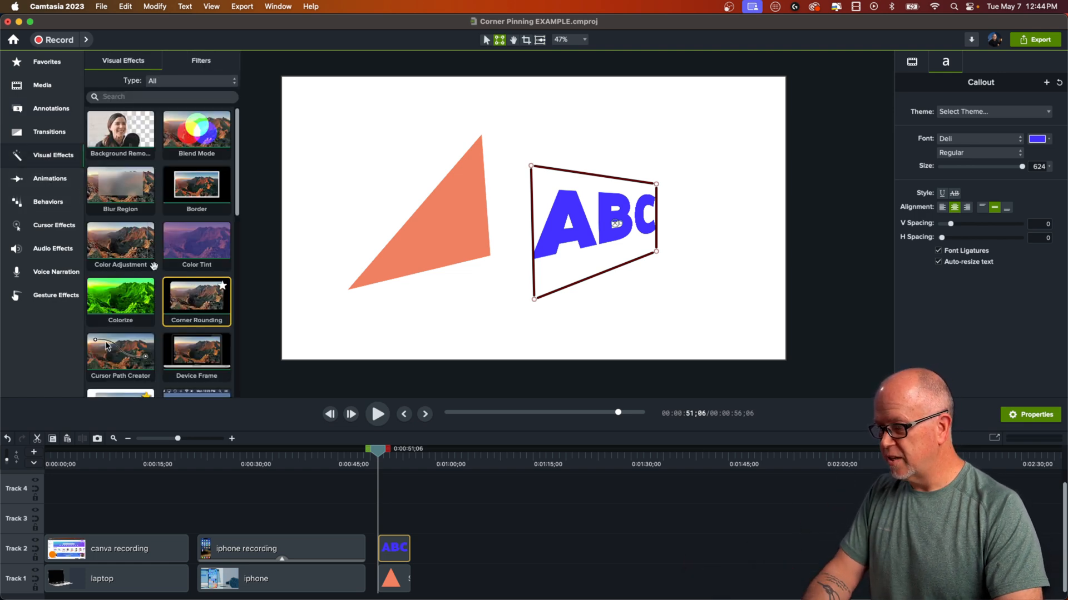
pyautogui.scroll(-3)
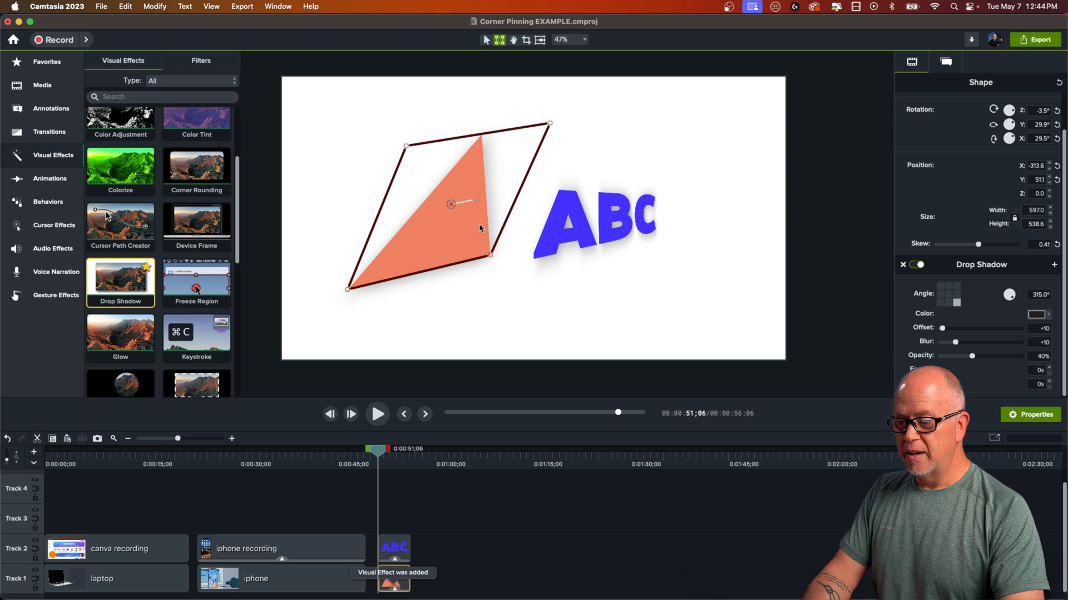
pyautogui.click(602, 224)
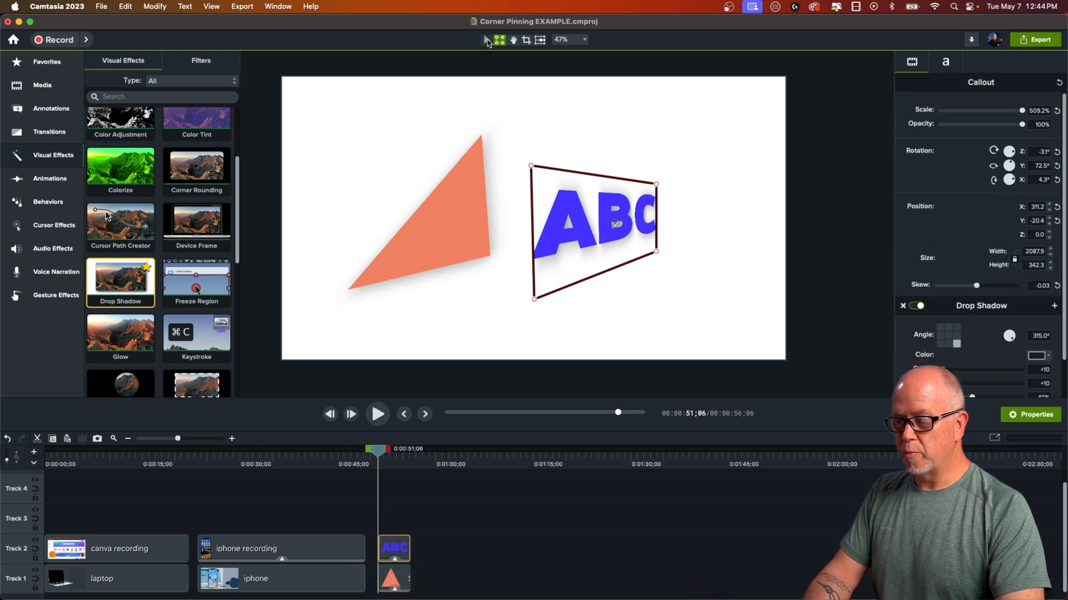
pyautogui.click(486, 39)
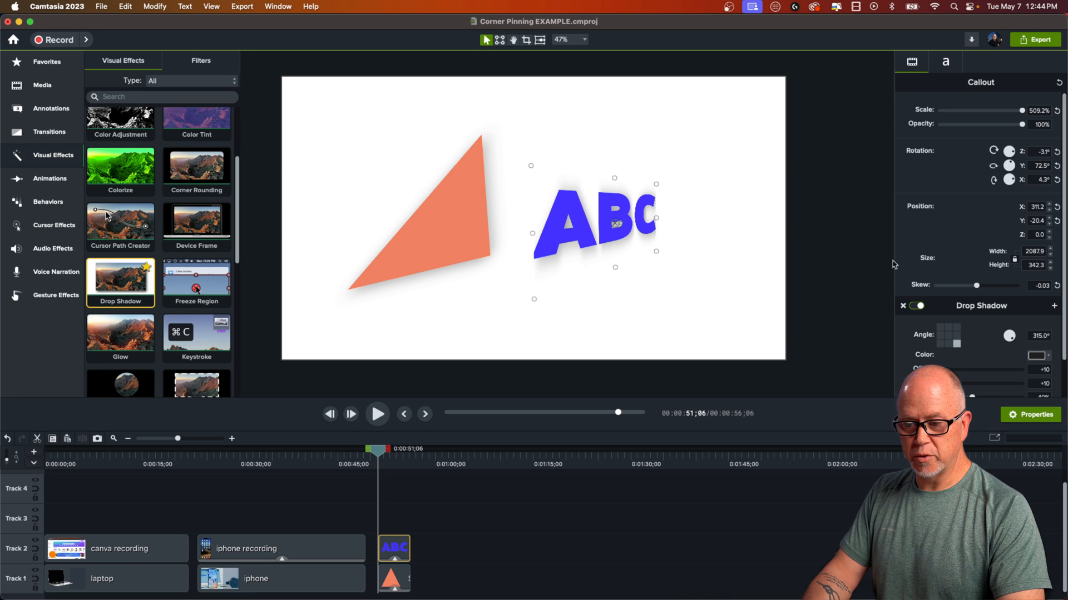
# Step: Set the text's shadow to Offset 26, Blur 5 and Opacity about 43%
pyautogui.scroll(-3)
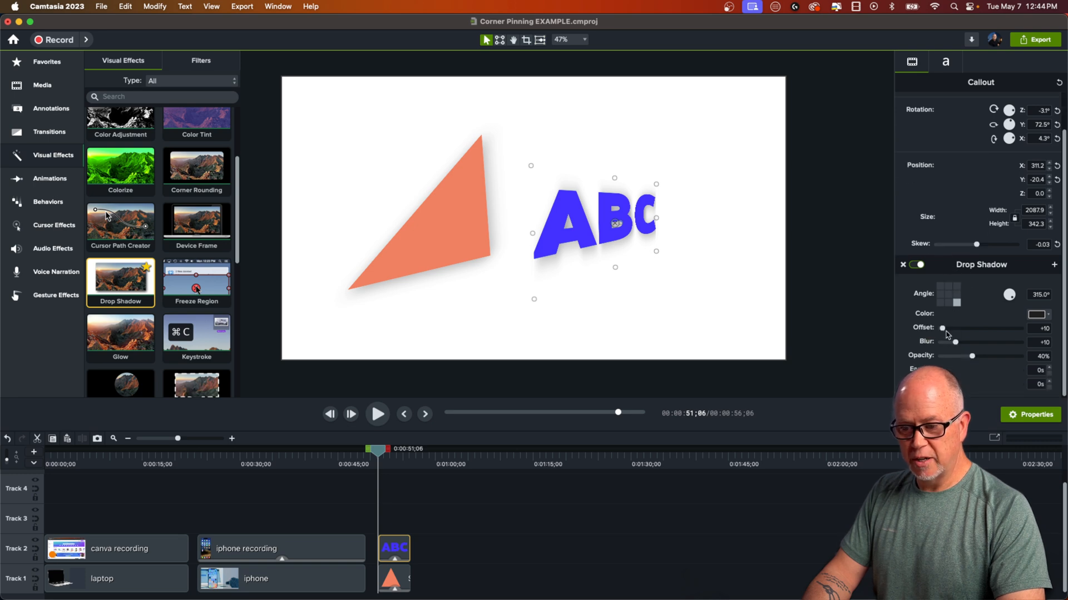
pyautogui.moveTo(943, 328); pyautogui.dragTo(953, 328)
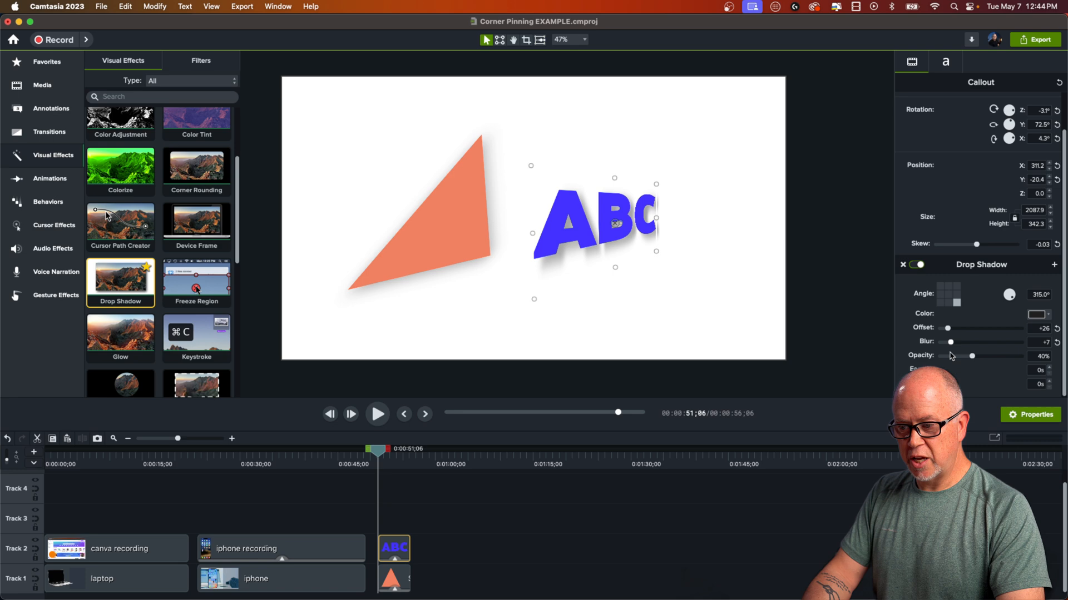
pyautogui.moveTo(973, 355); pyautogui.dragTo(970, 356)
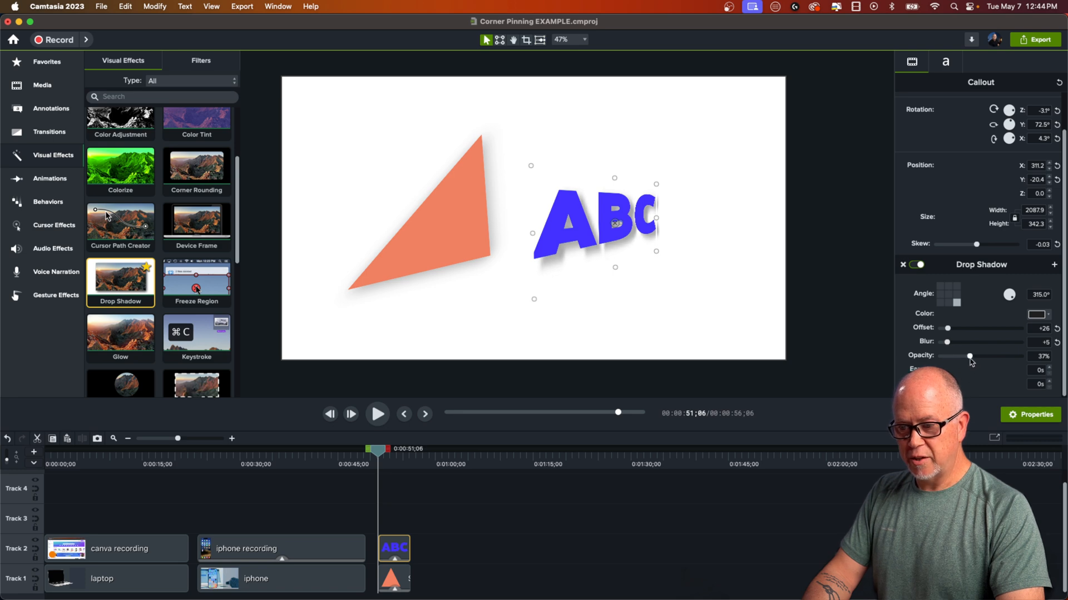
pyautogui.moveTo(970, 356); pyautogui.dragTo(974, 356)
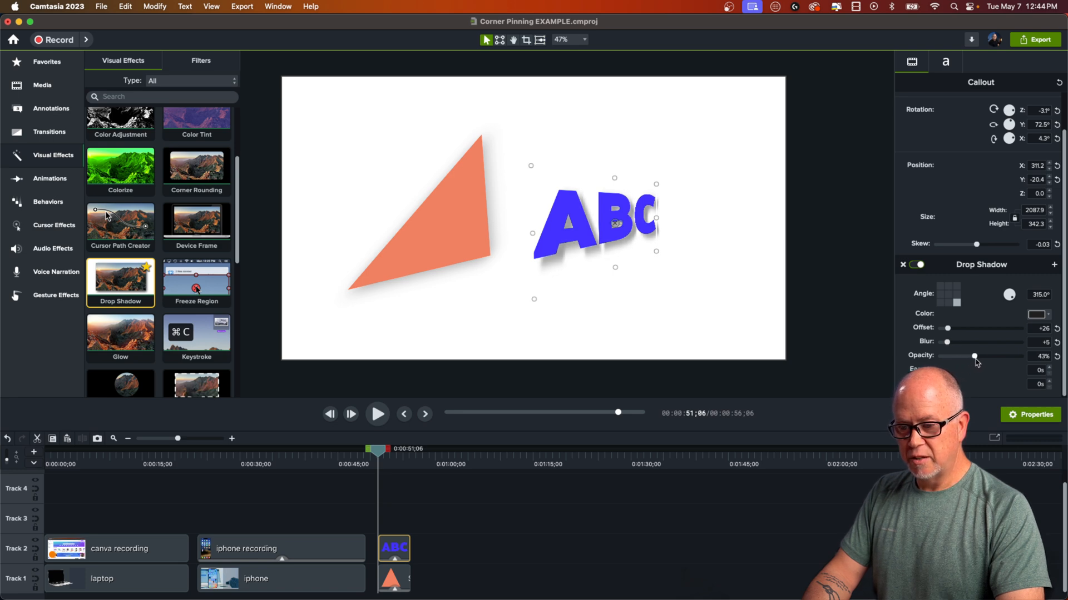